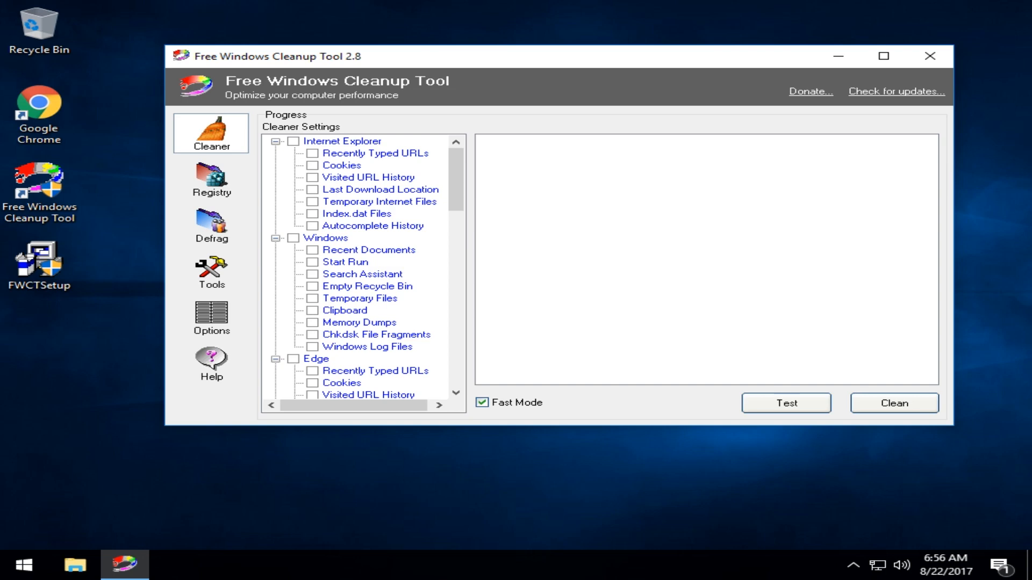
mouse_move(564, 205)
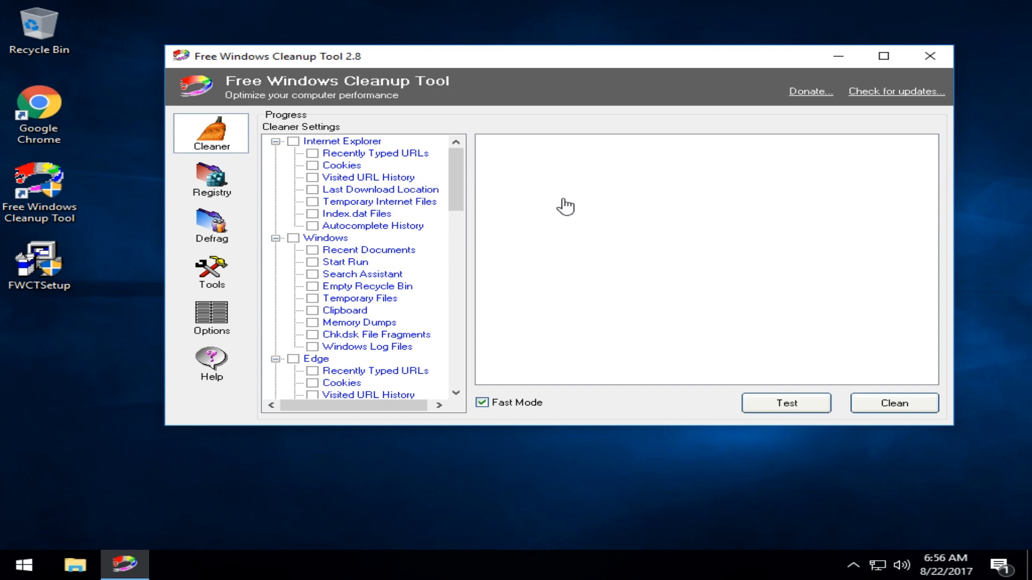
mouse_move(563, 202)
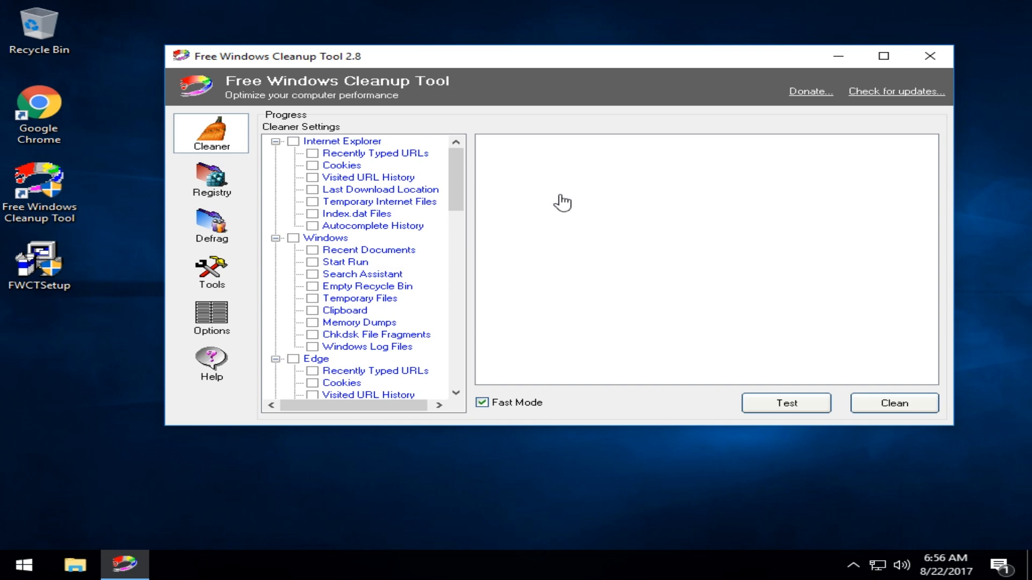
mouse_move(224, 247)
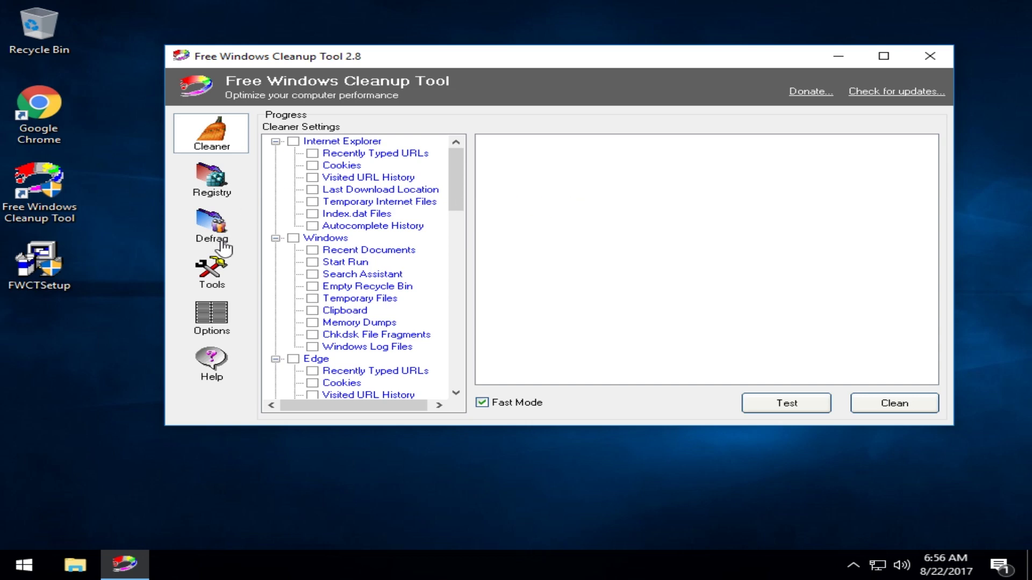
mouse_move(214, 270)
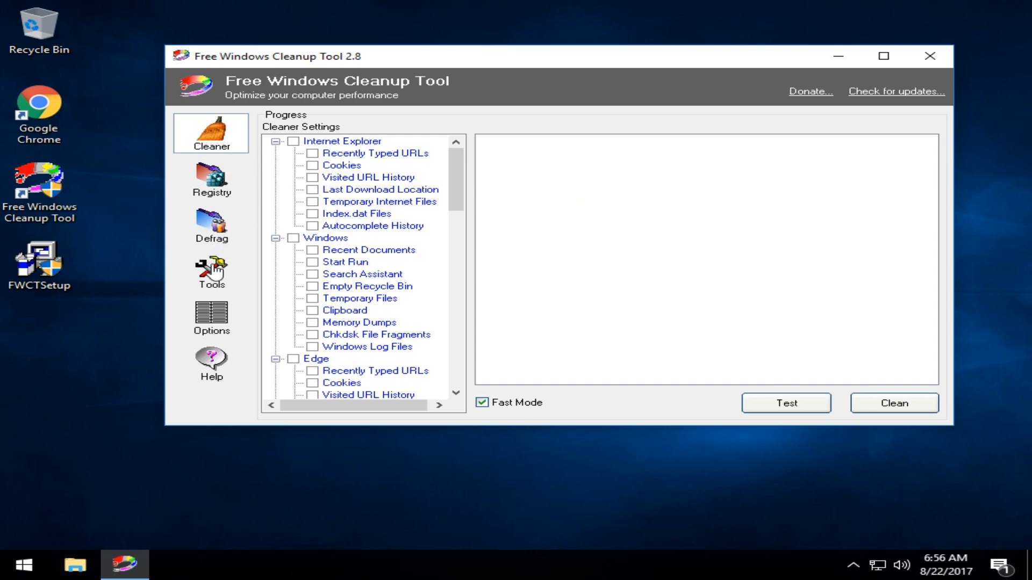
- Switch to the Tools page showing startup programs and backup tools
click(211, 272)
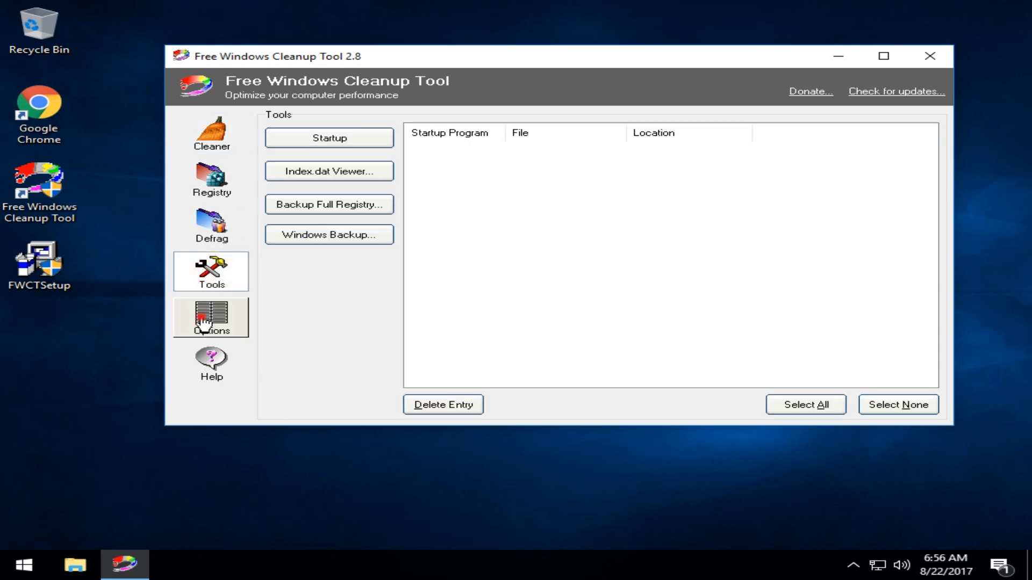
click(210, 317)
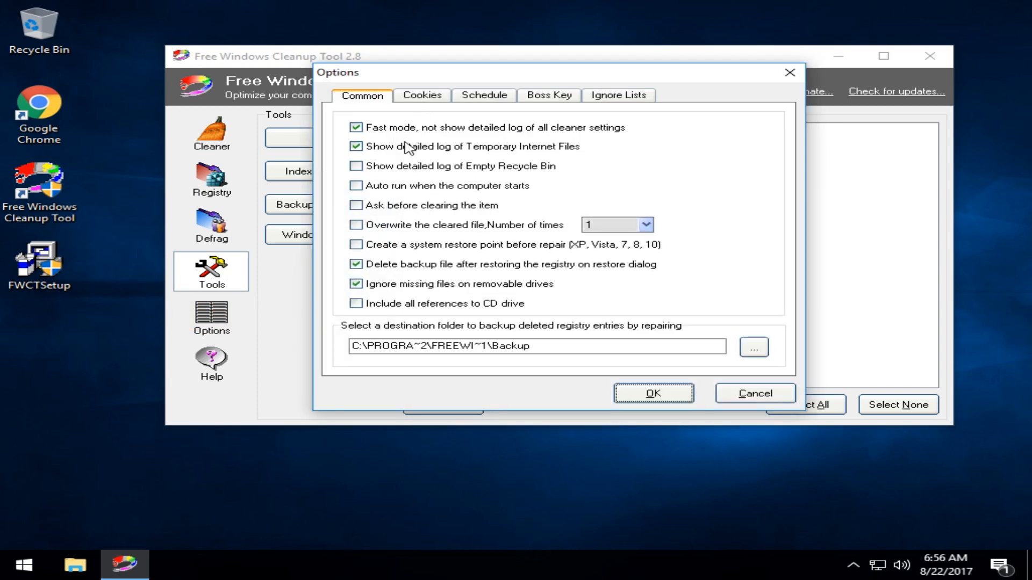
mouse_move(408, 289)
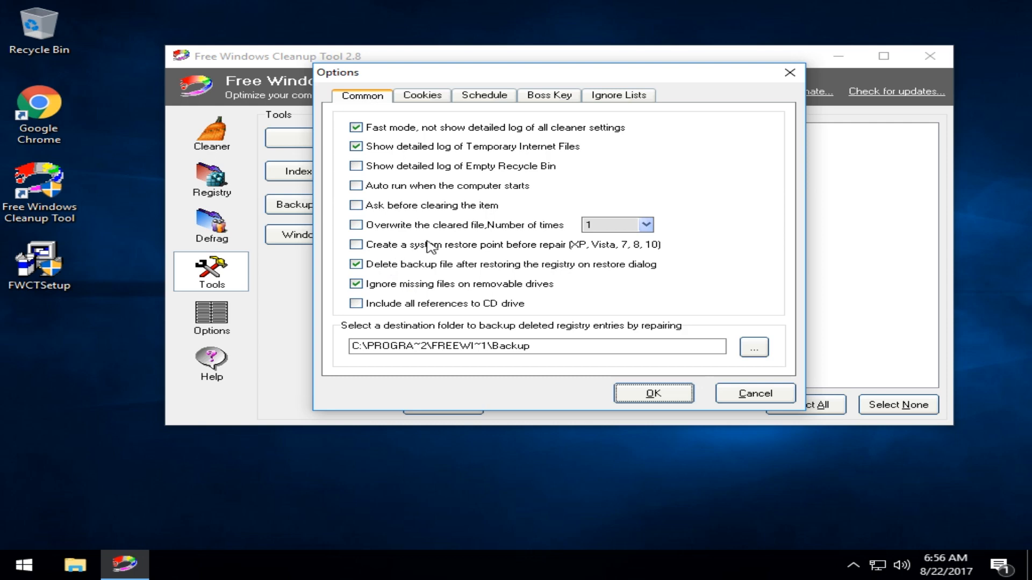
mouse_move(376, 233)
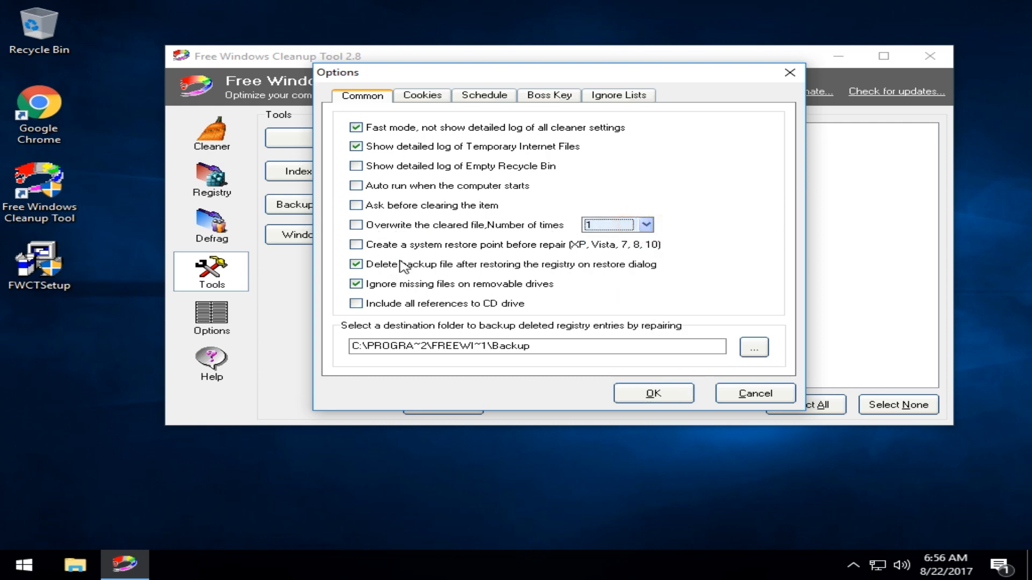
mouse_move(539, 234)
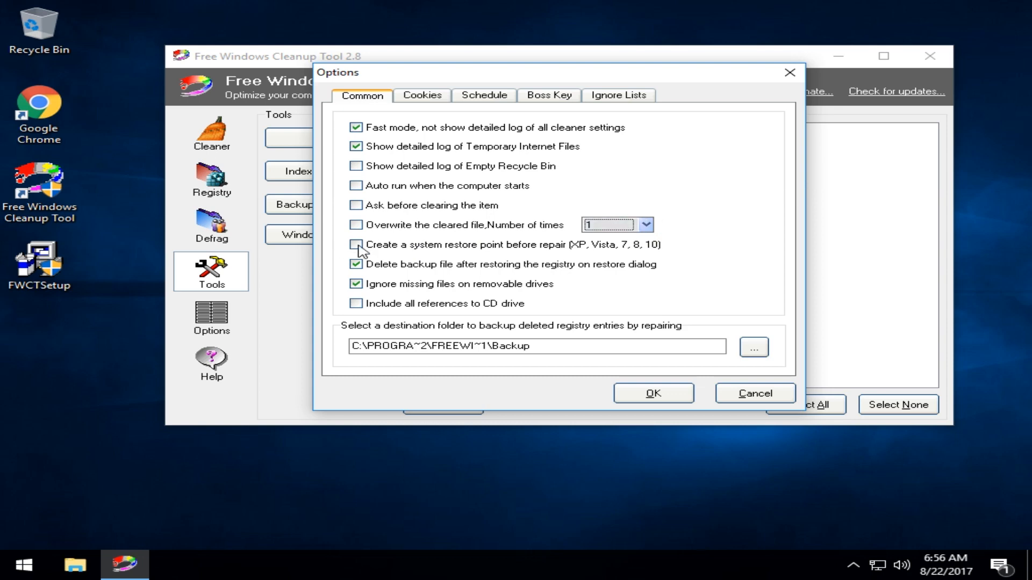
click(422, 95)
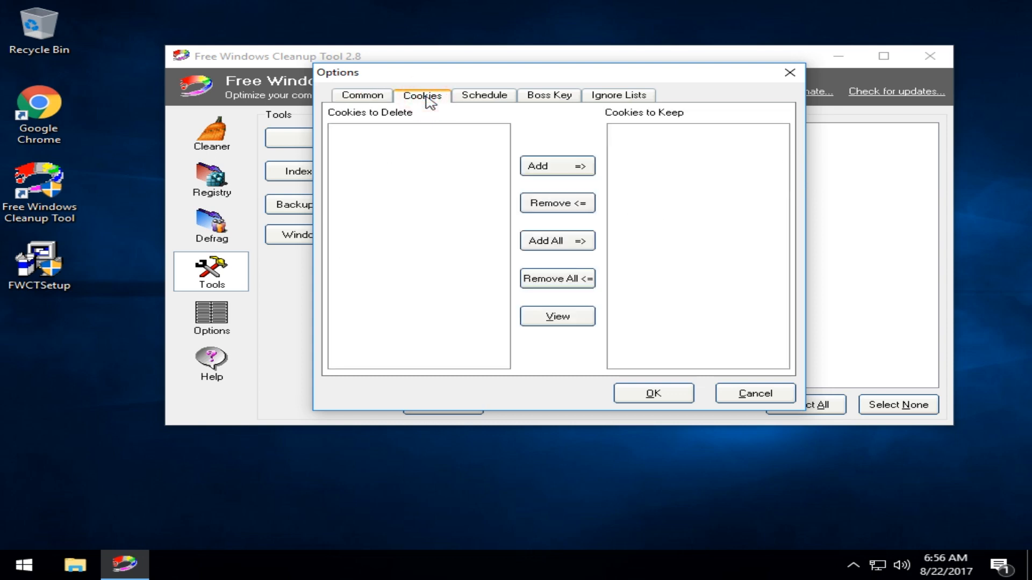
click(483, 95)
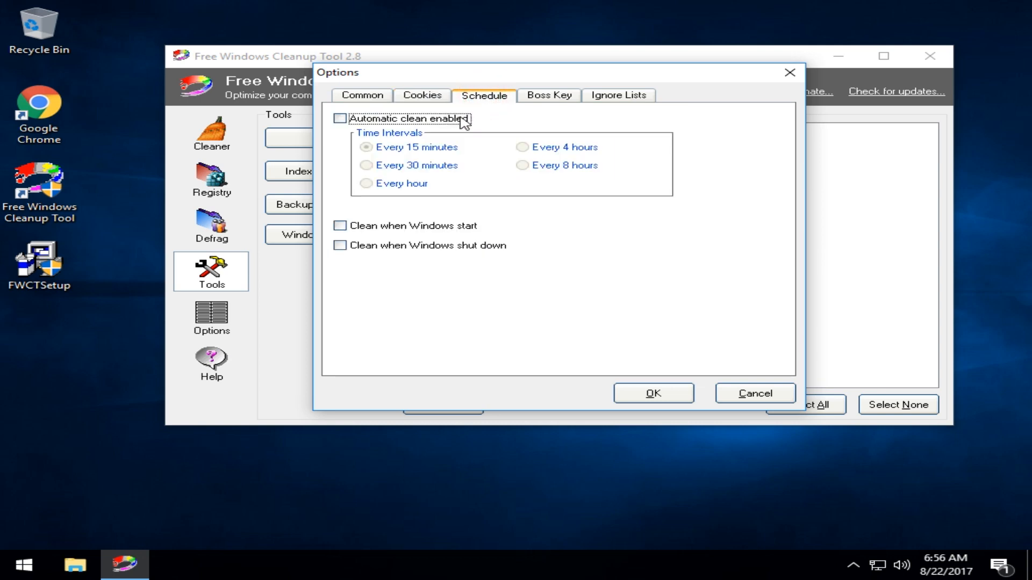
mouse_move(540, 102)
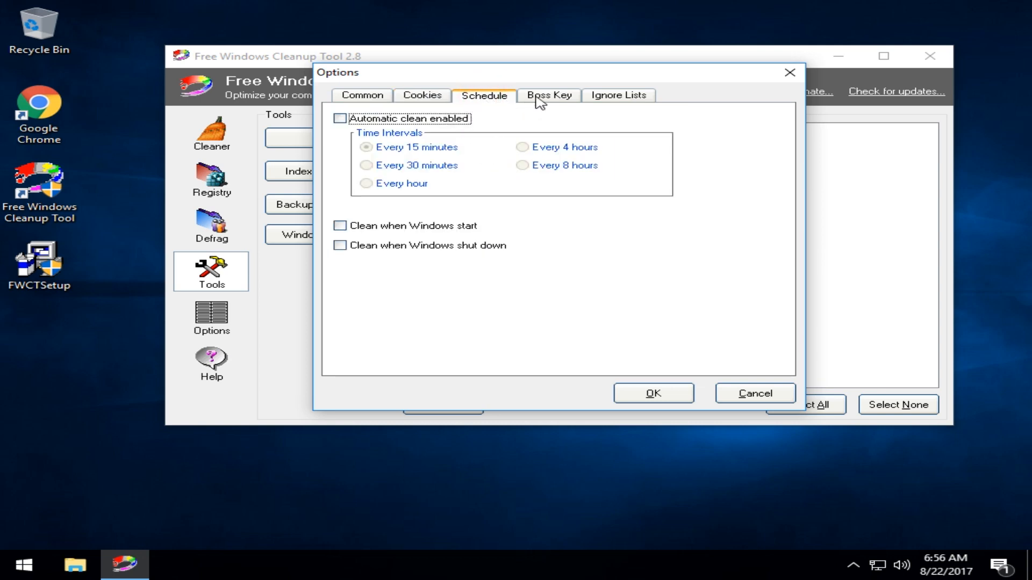
click(548, 94)
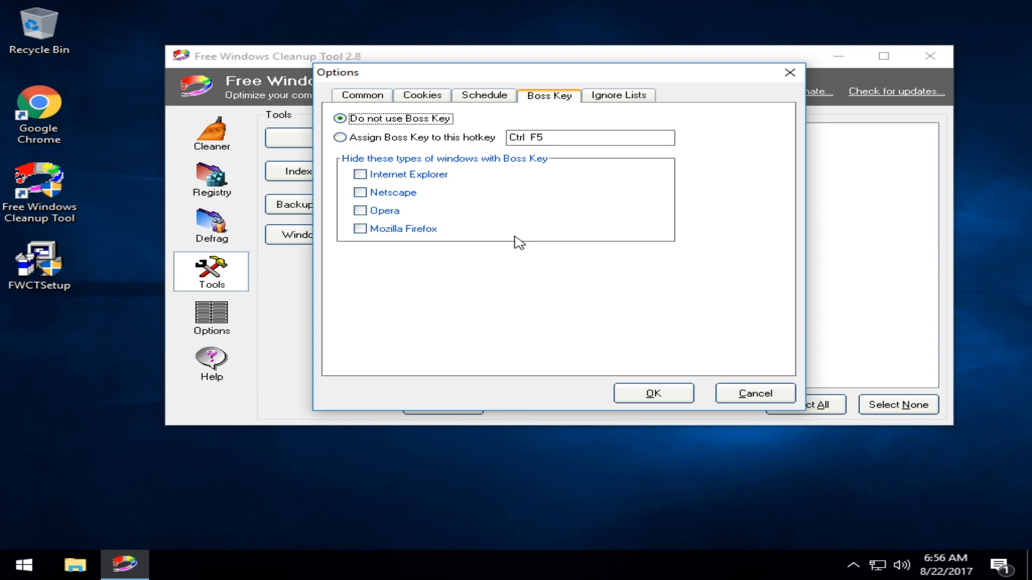
click(617, 95)
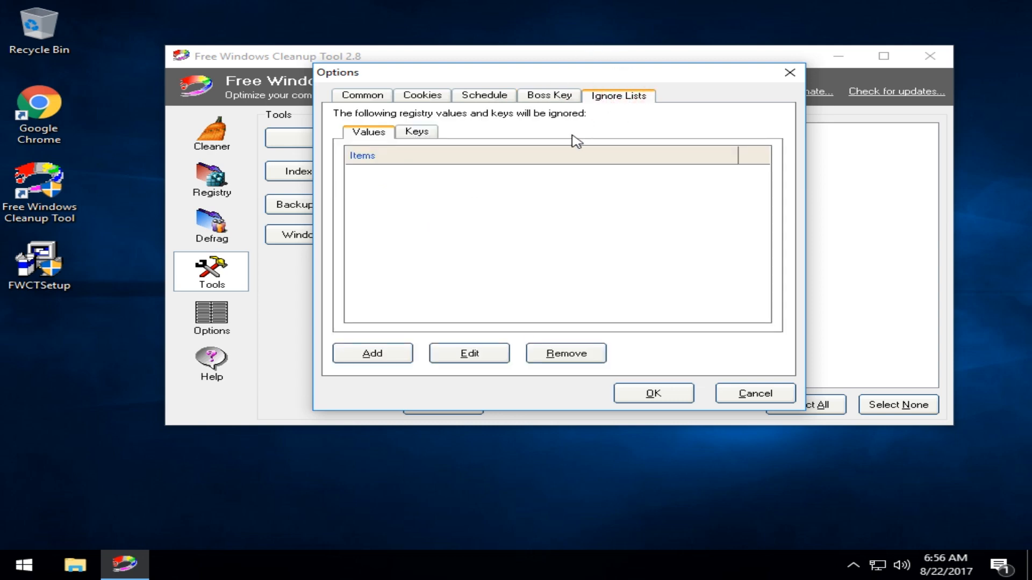
mouse_move(398, 238)
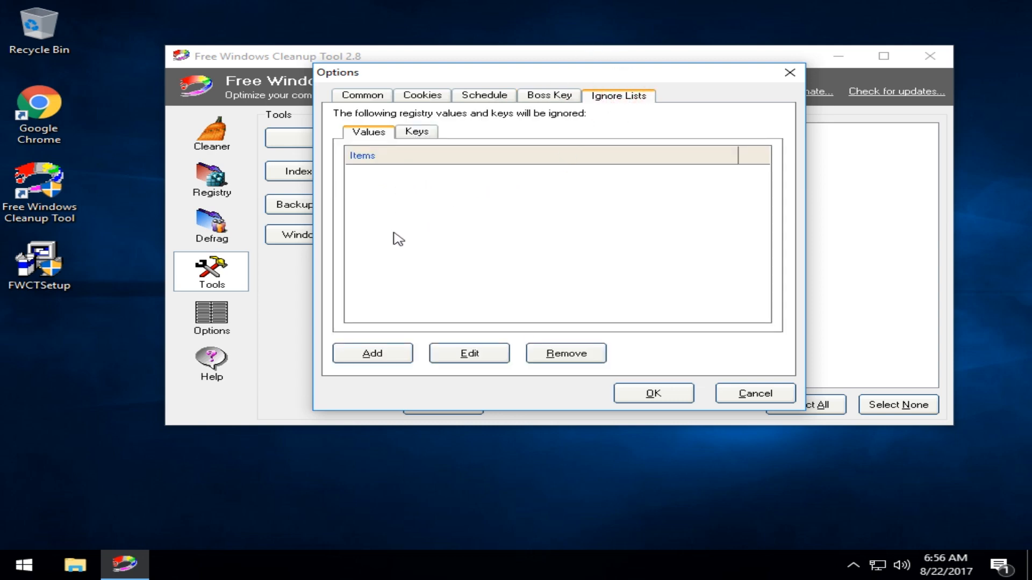
mouse_move(418, 164)
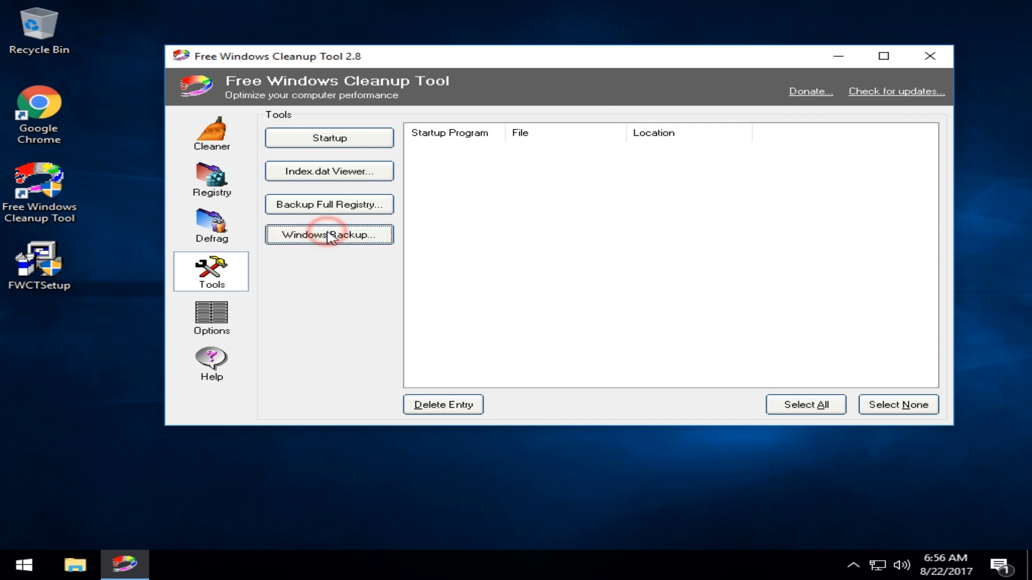
mouse_move(329, 235)
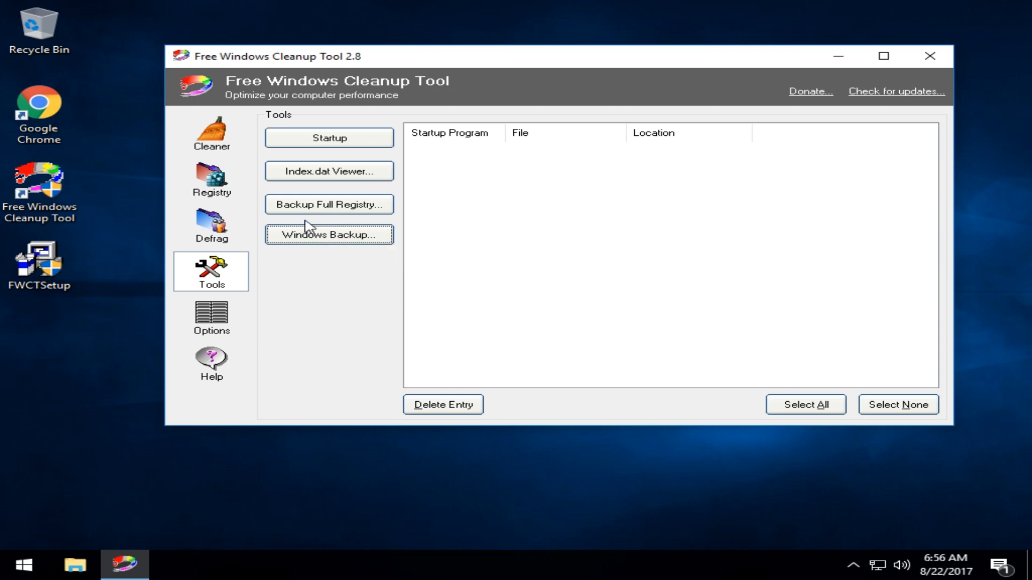
- Back up the full registry to majorgeeks.reg in Documents, overwriting the existing file
click(329, 204)
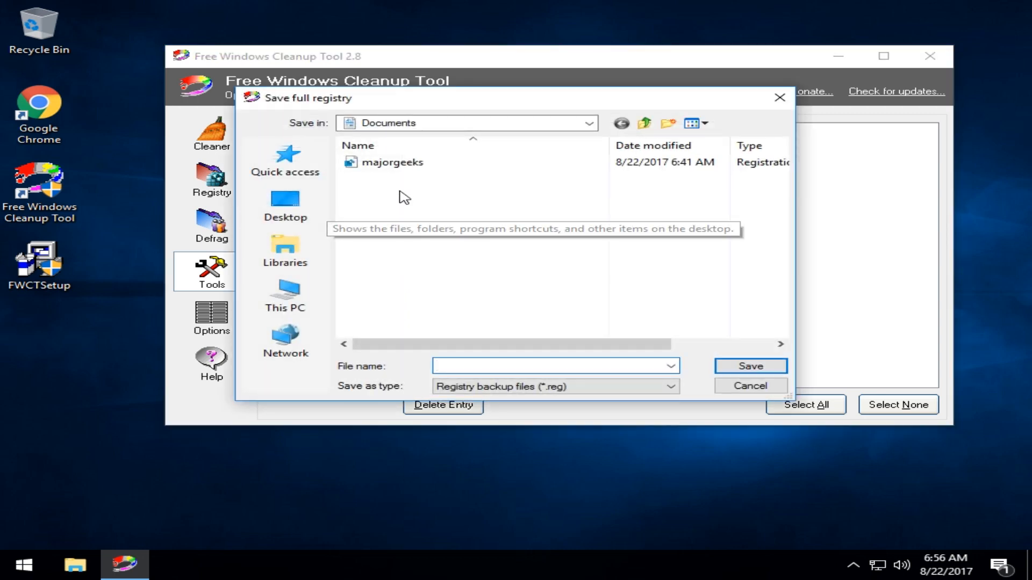
click(393, 162)
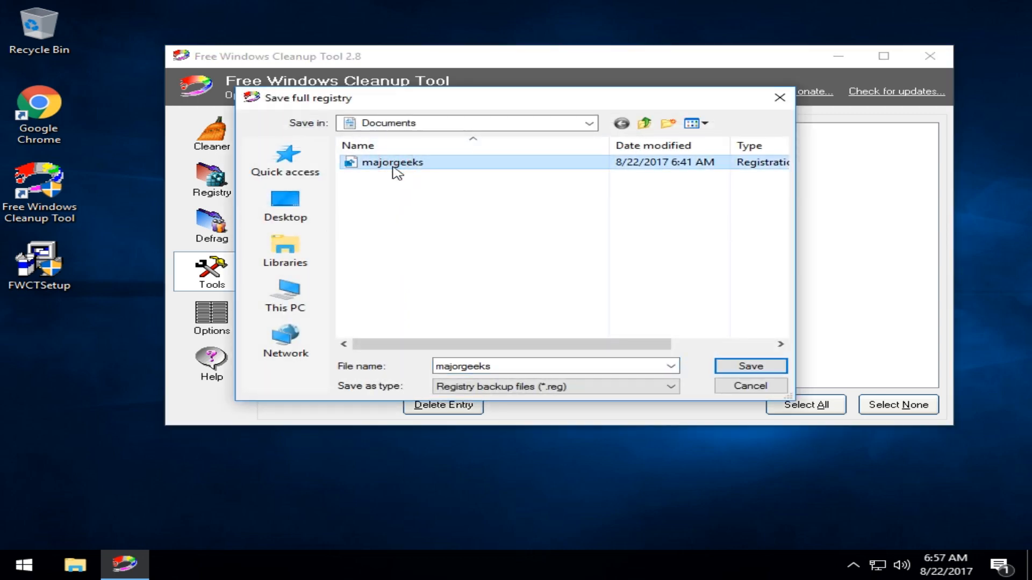
click(749, 366)
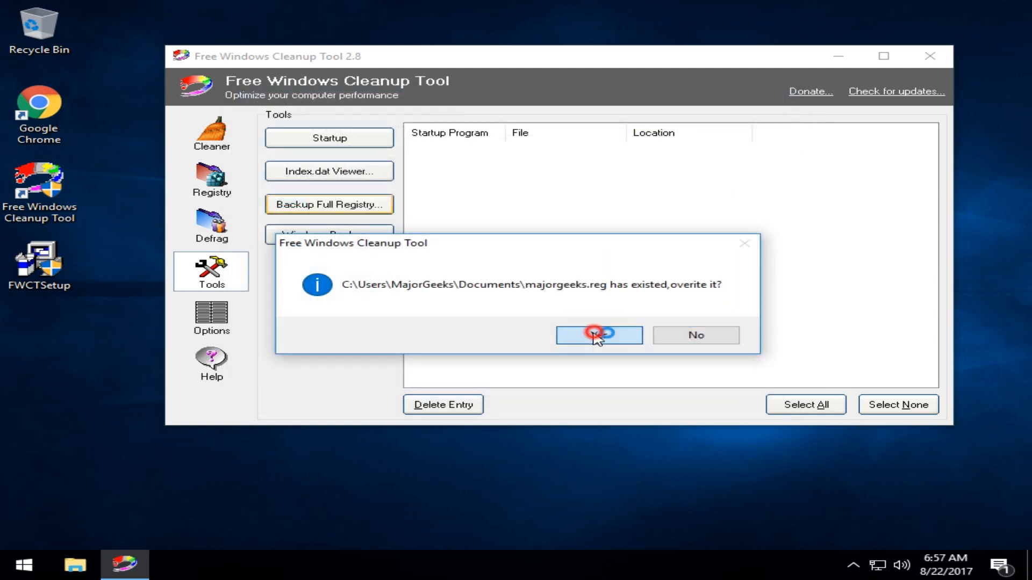
click(598, 336)
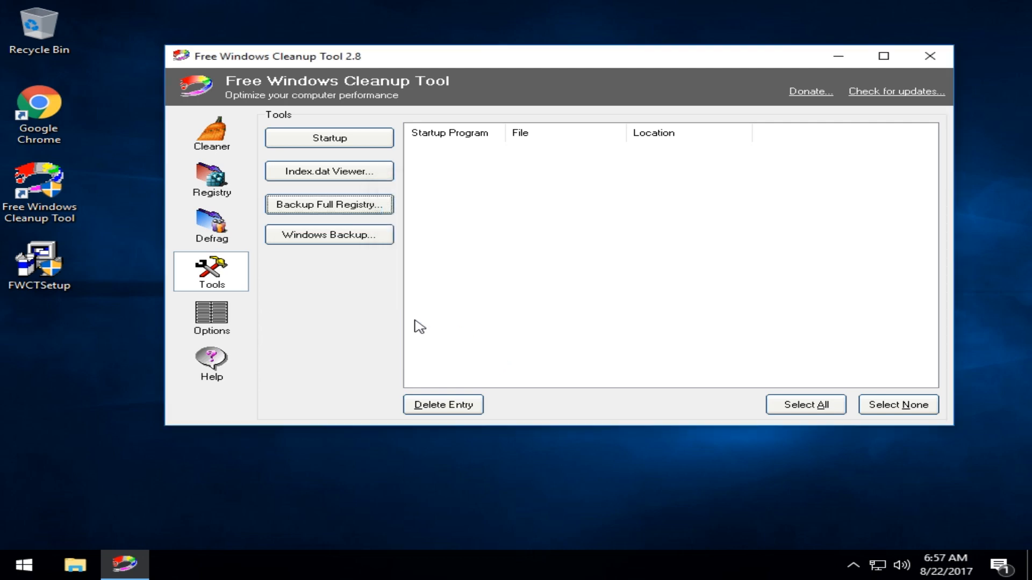
mouse_move(329, 171)
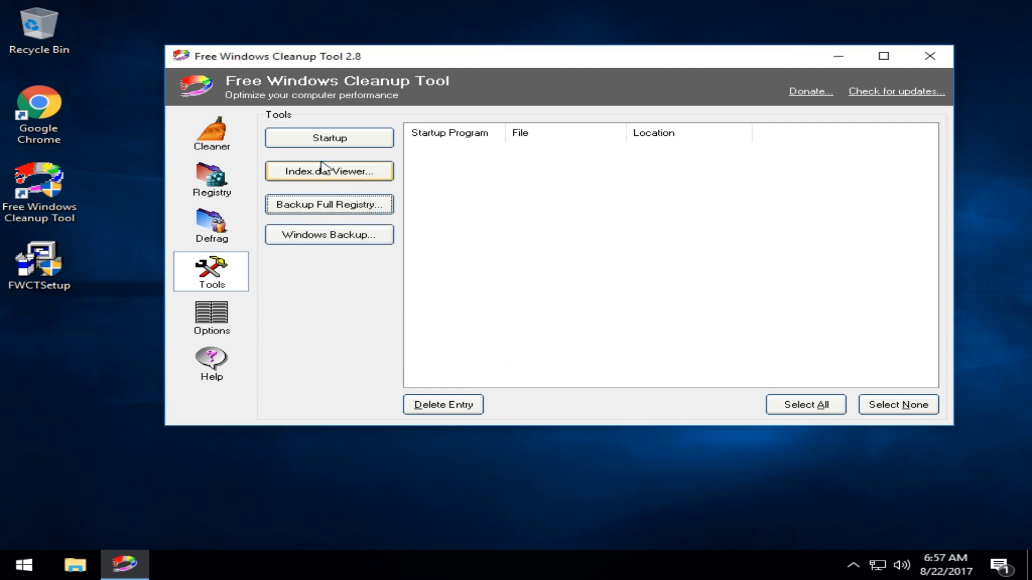
mouse_move(328, 171)
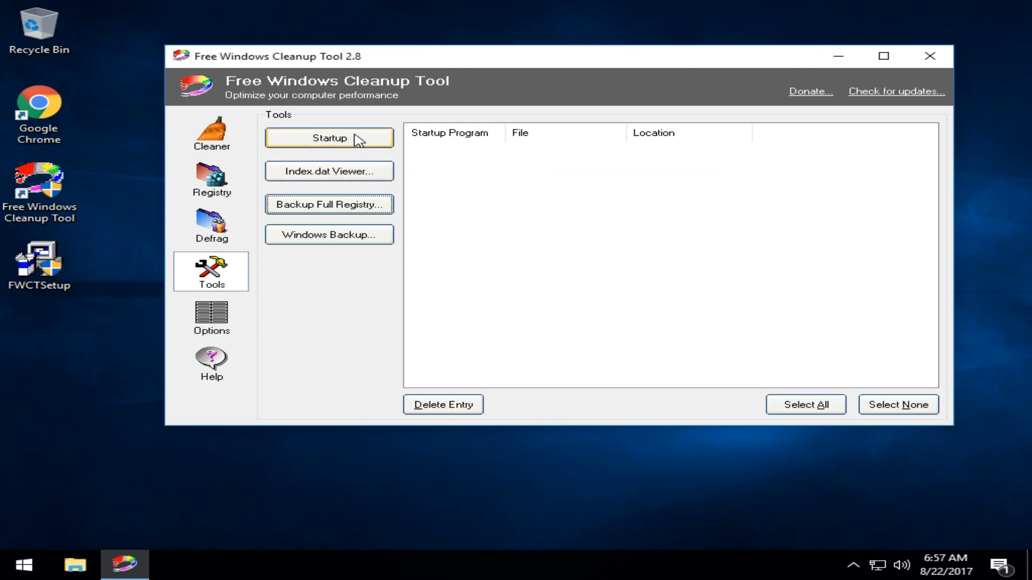
mouse_move(330, 138)
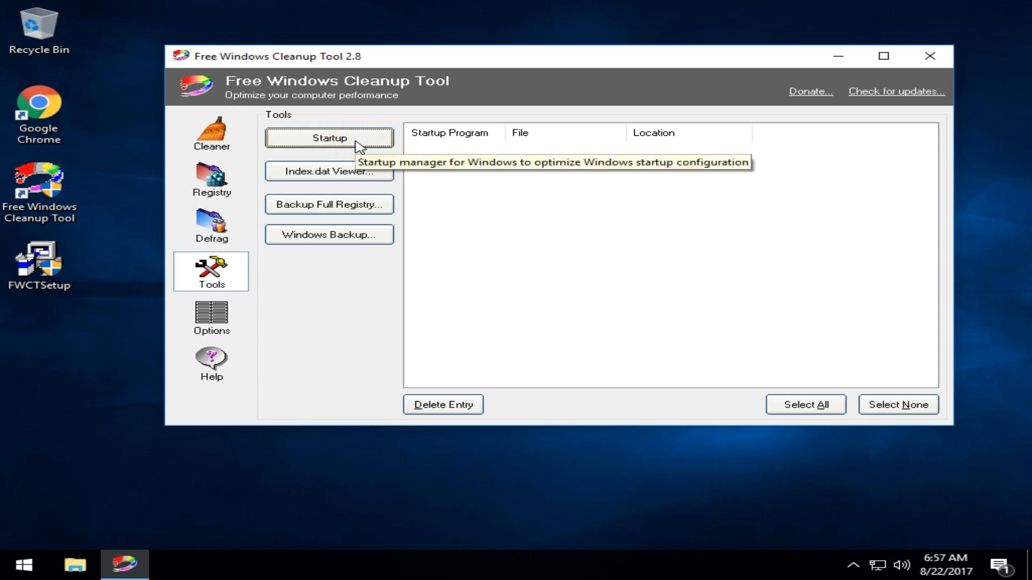
mouse_move(454, 133)
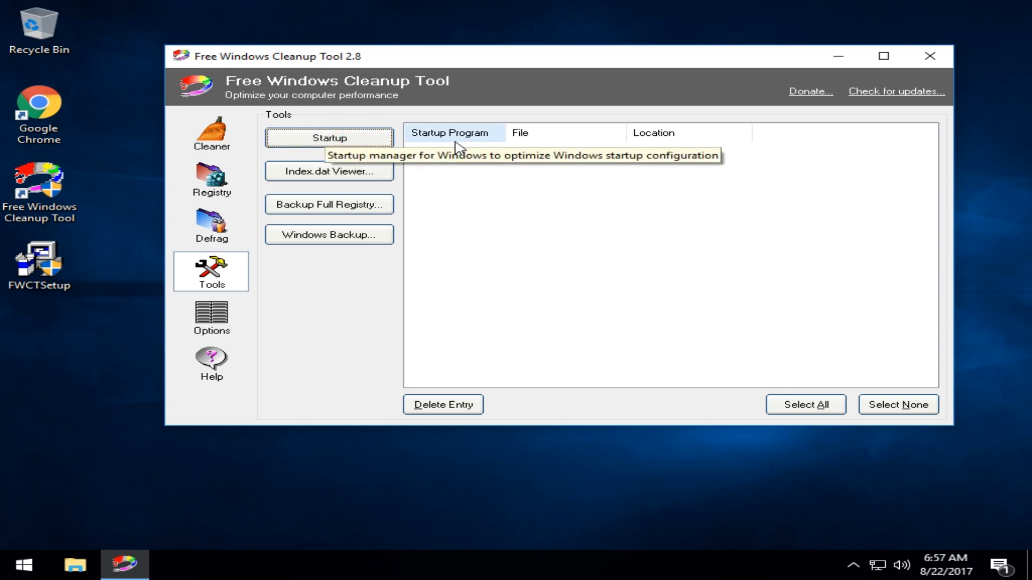
mouse_move(451, 160)
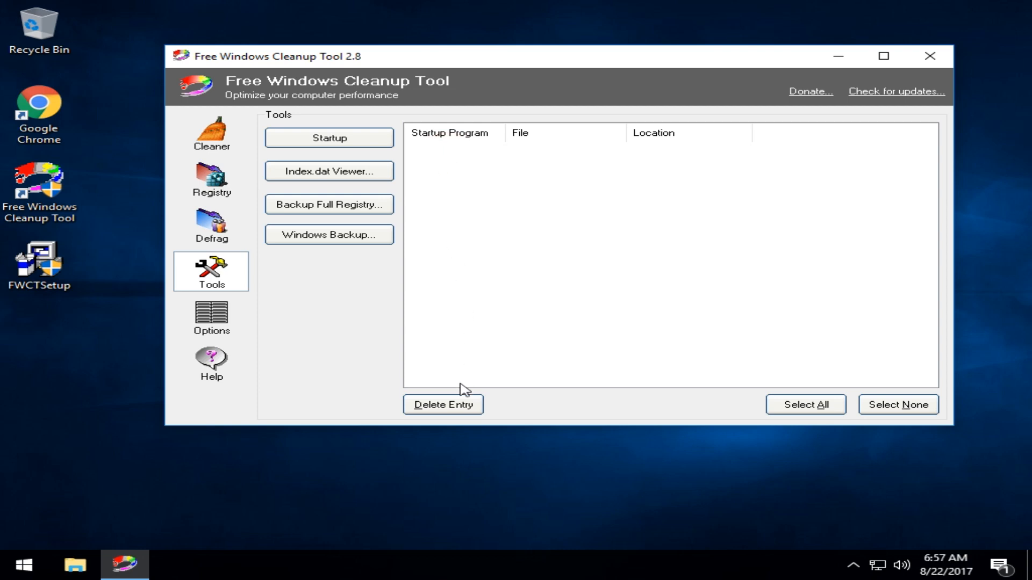
mouse_move(442, 405)
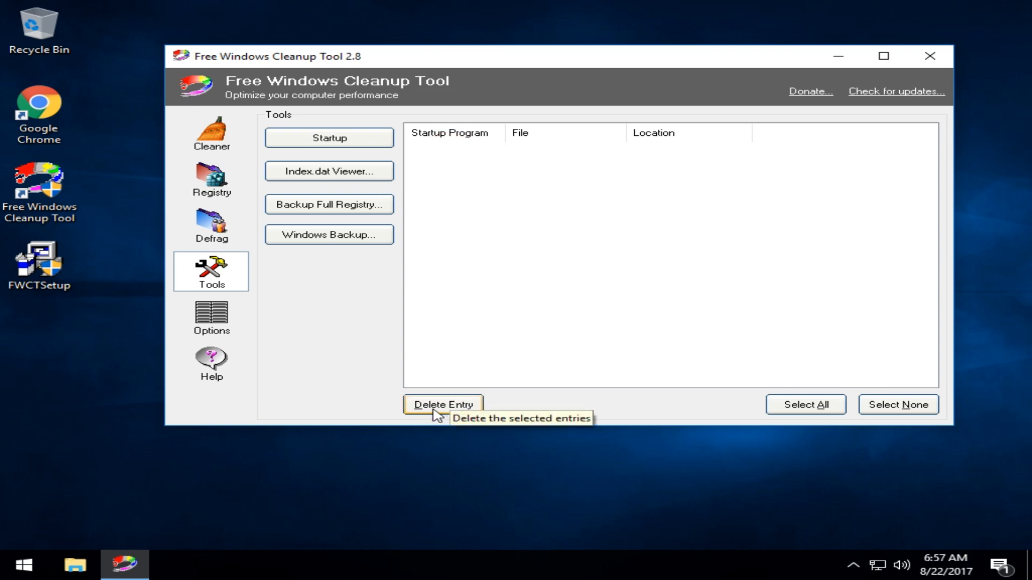
mouse_move(532, 367)
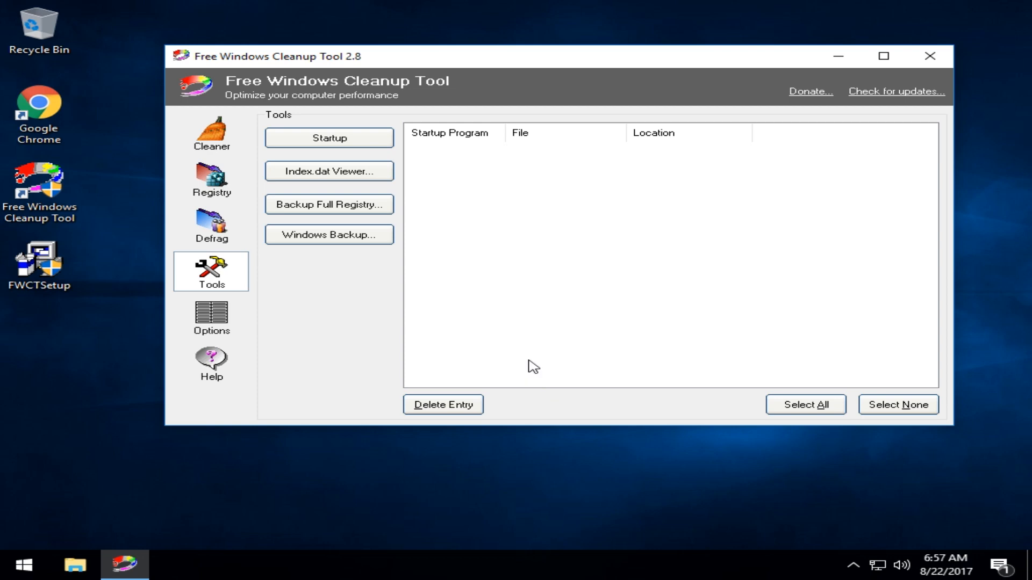
mouse_move(539, 171)
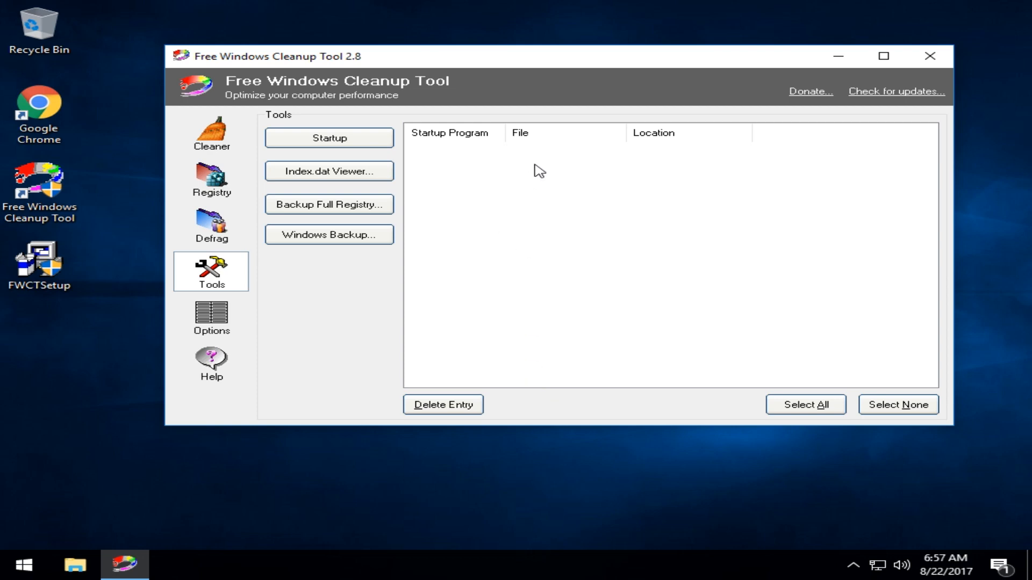
mouse_move(538, 183)
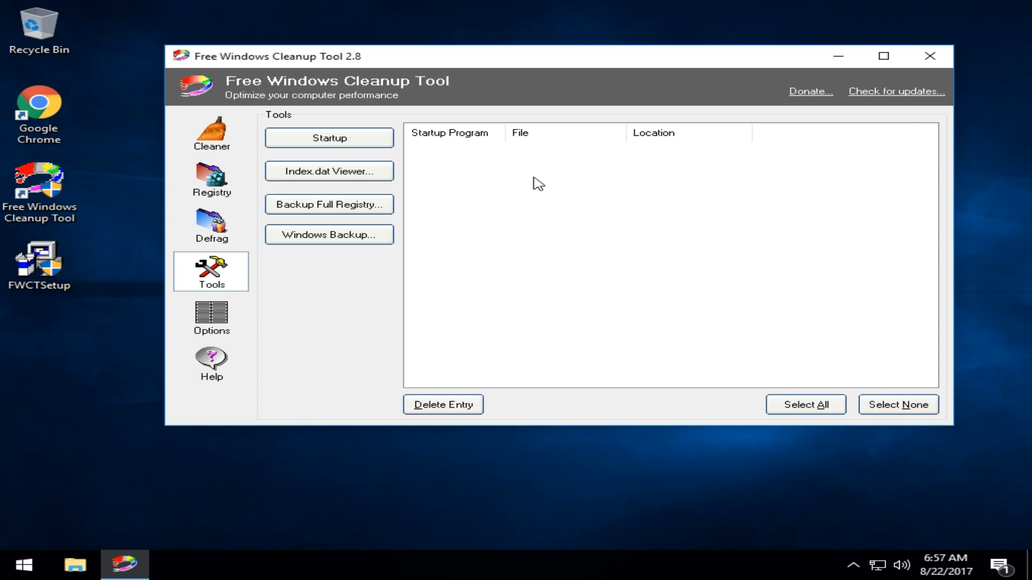
mouse_move(275, 252)
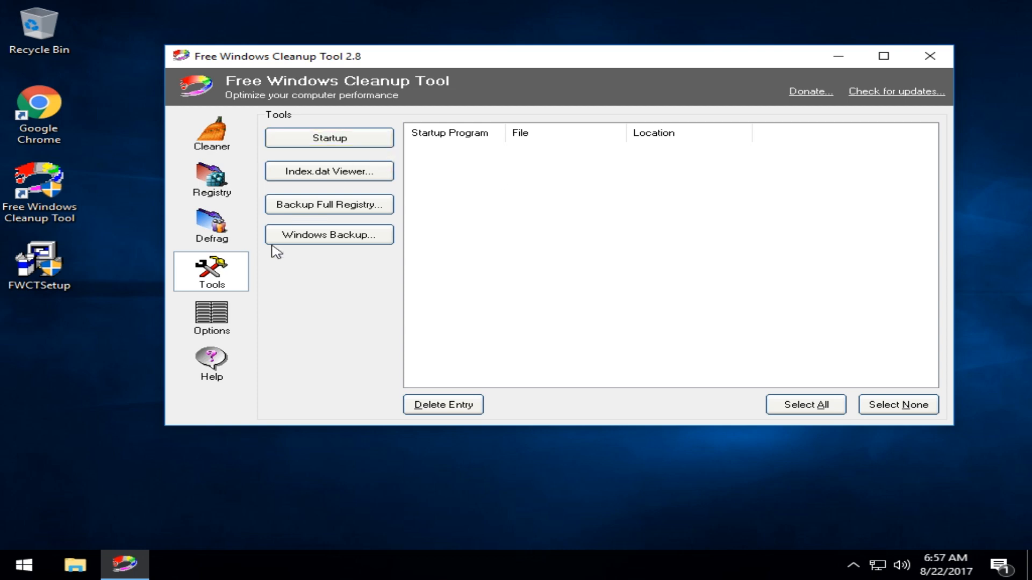
- Go to Cleaner settings and mark all Advanced items for cleaning
click(211, 134)
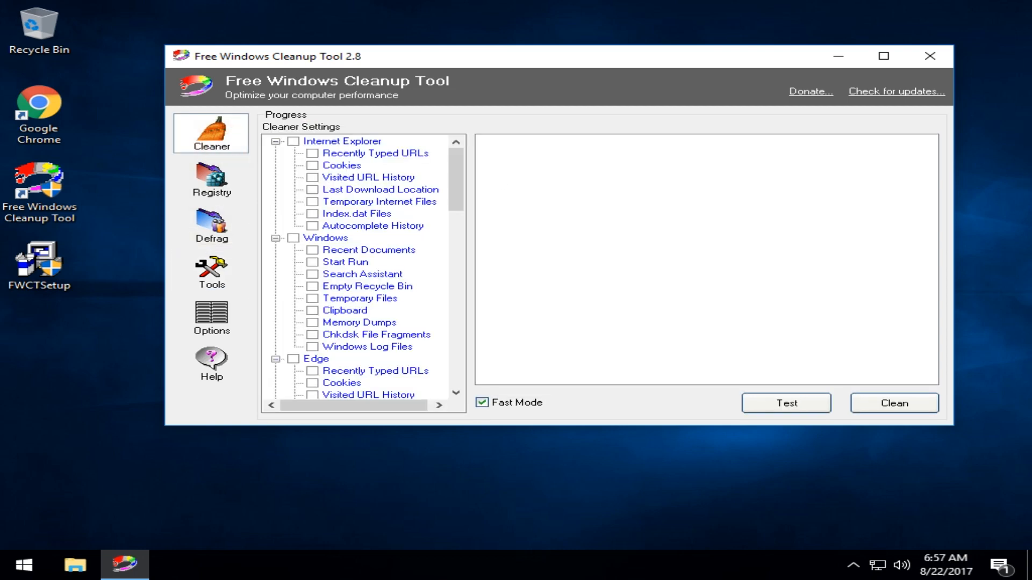
mouse_move(75, 345)
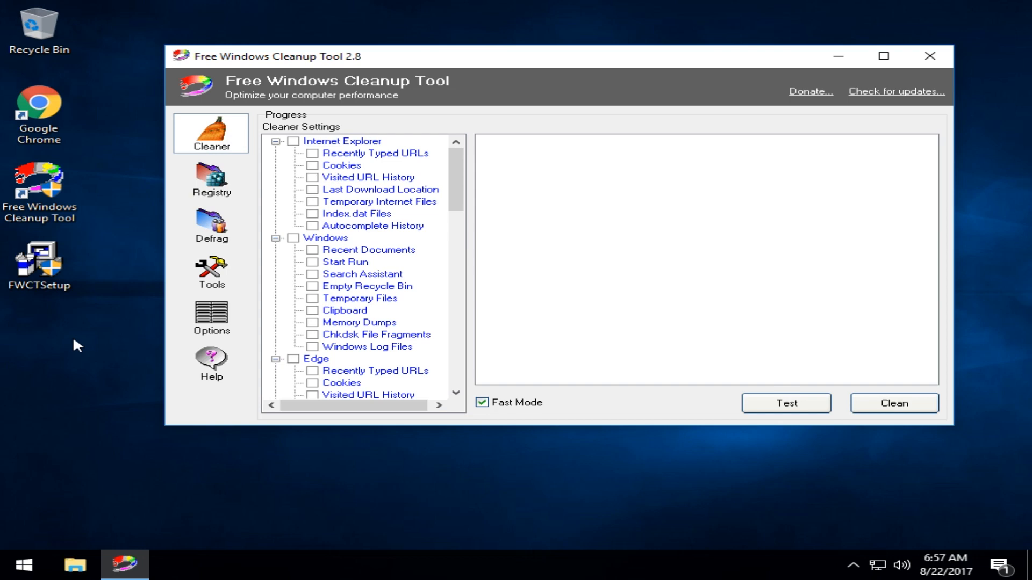
mouse_move(424, 178)
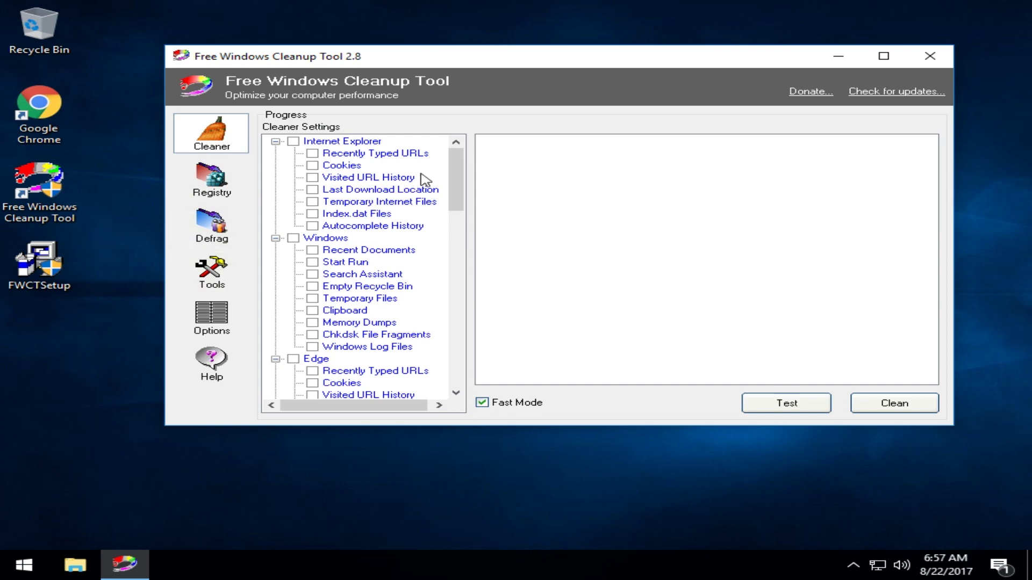
mouse_move(458, 178)
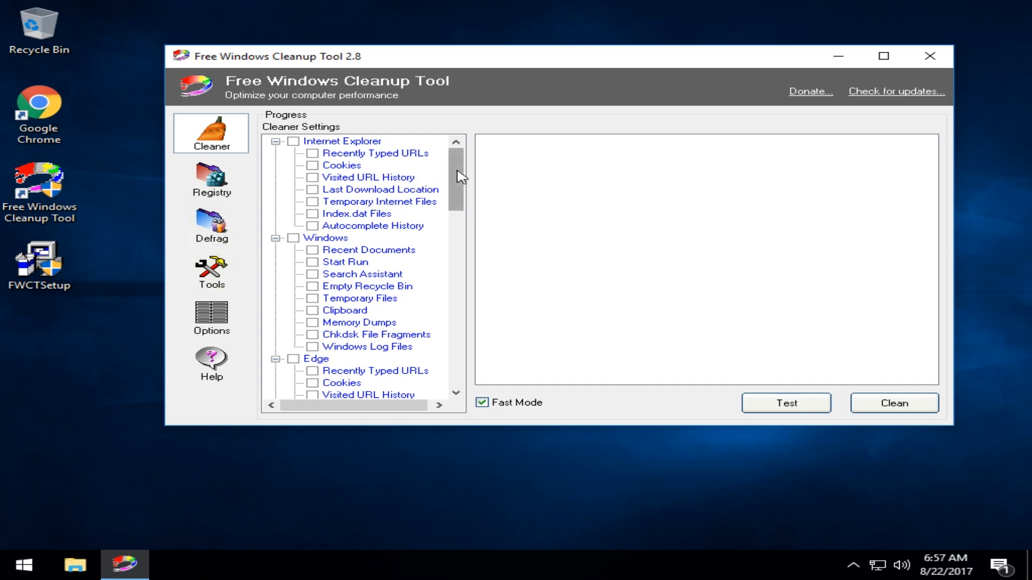
mouse_move(458, 182)
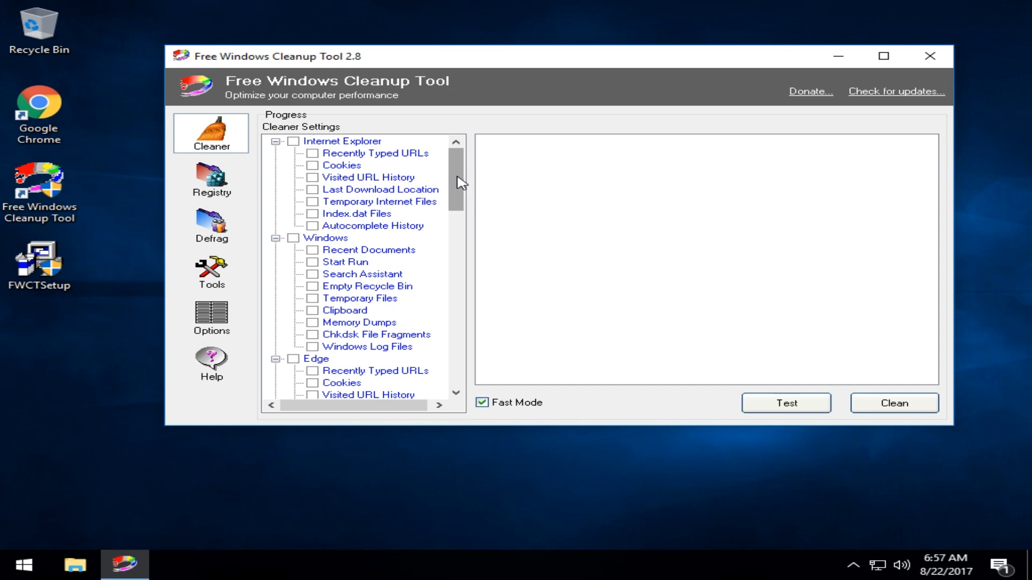
mouse_move(300, 150)
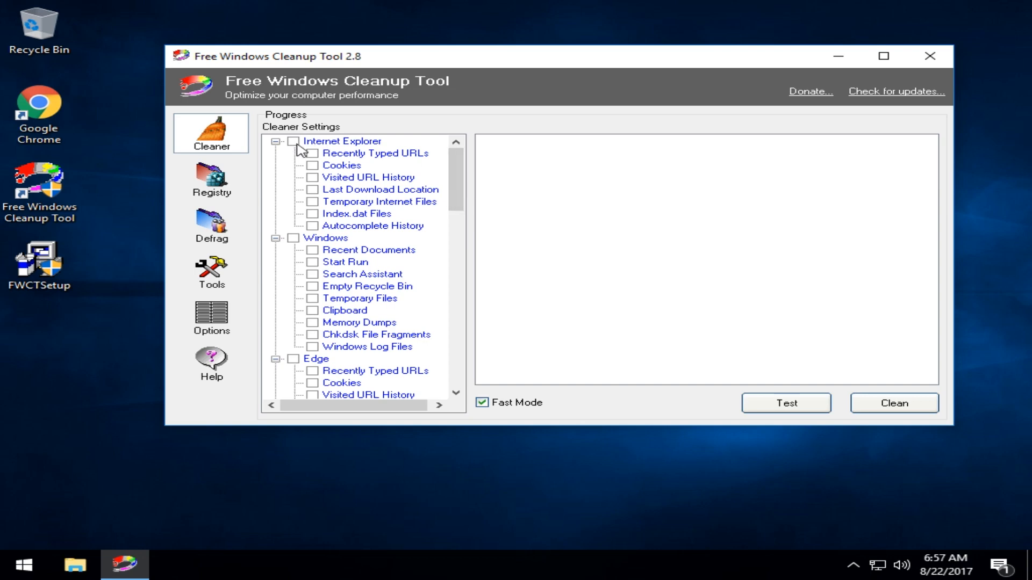
mouse_move(299, 154)
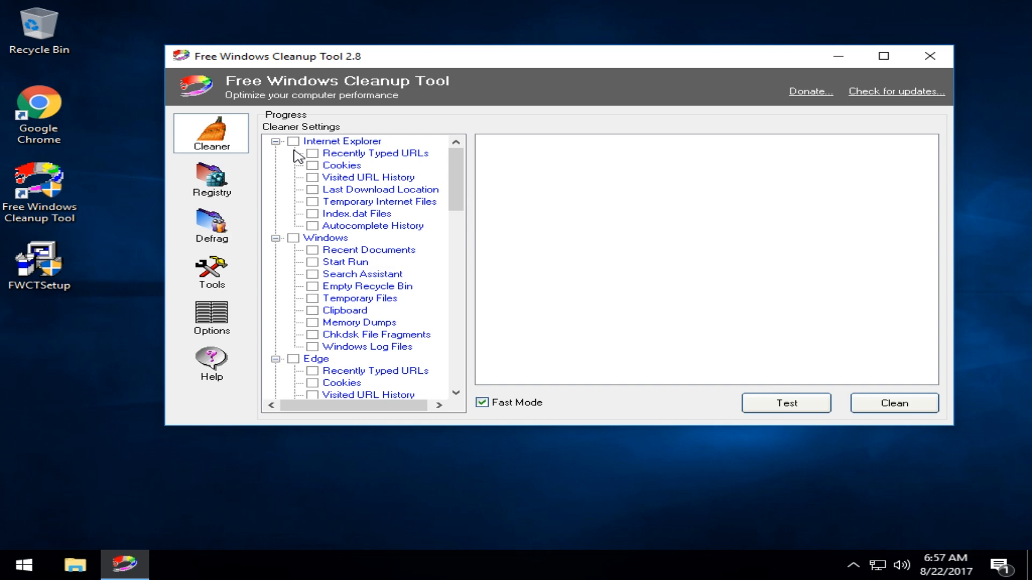
scroll(down, 3)
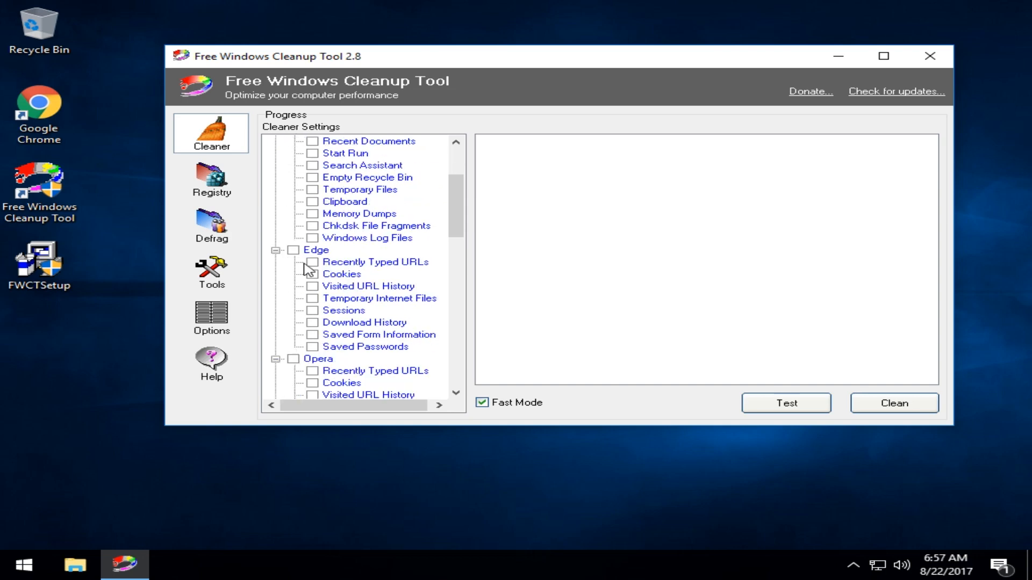
scroll(down, 3)
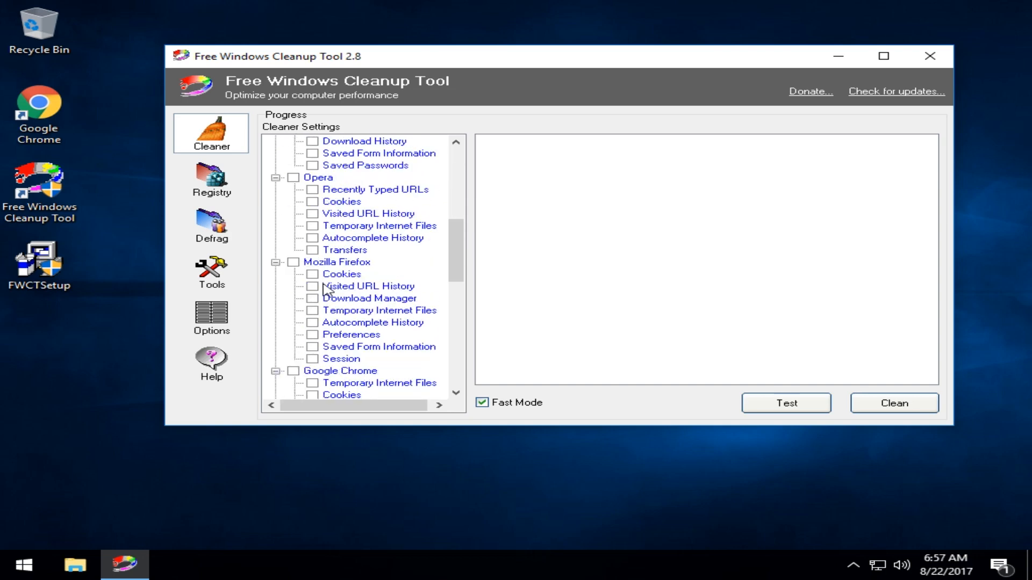
scroll(down, 3)
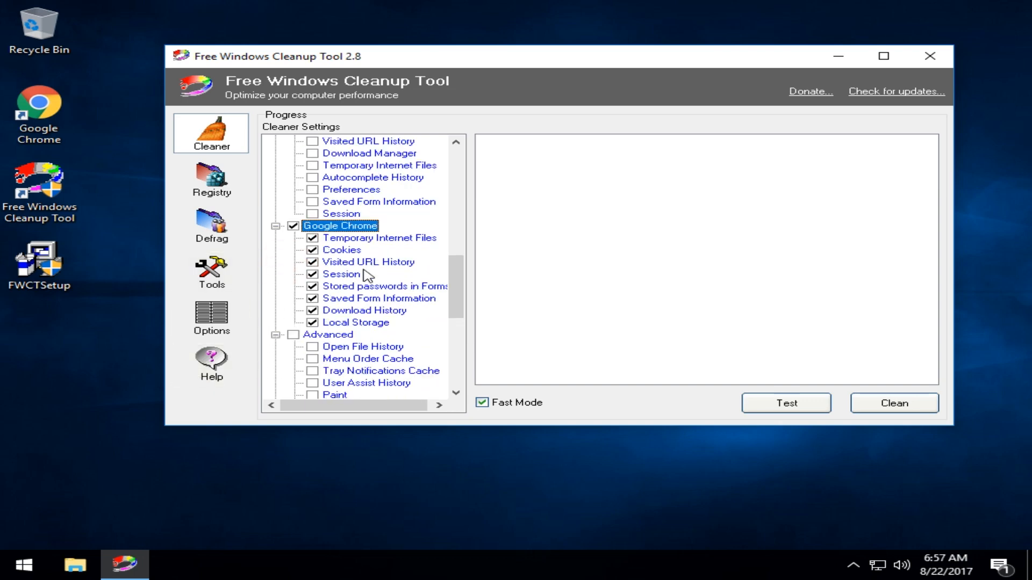
scroll(down, 3)
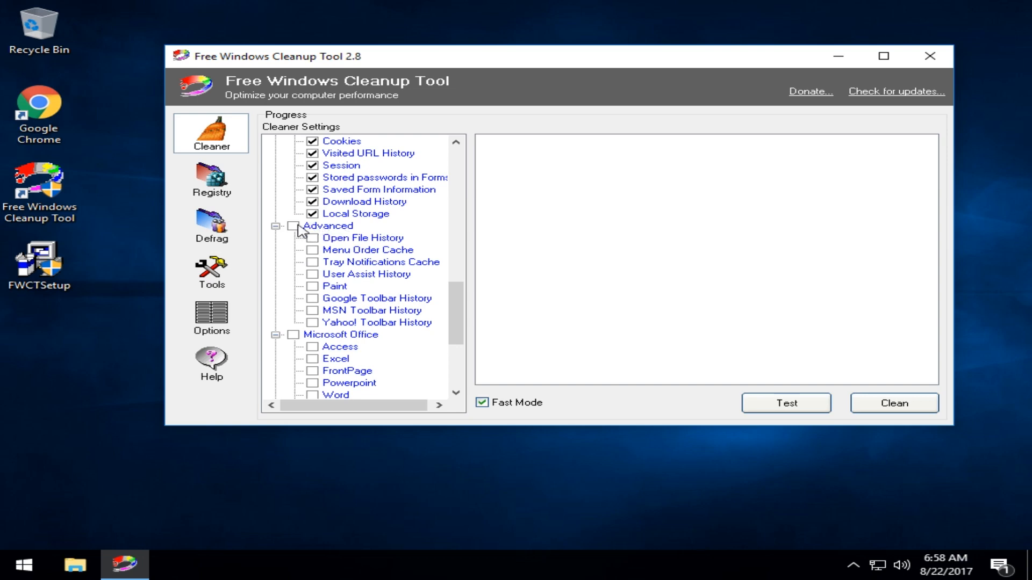
click(295, 226)
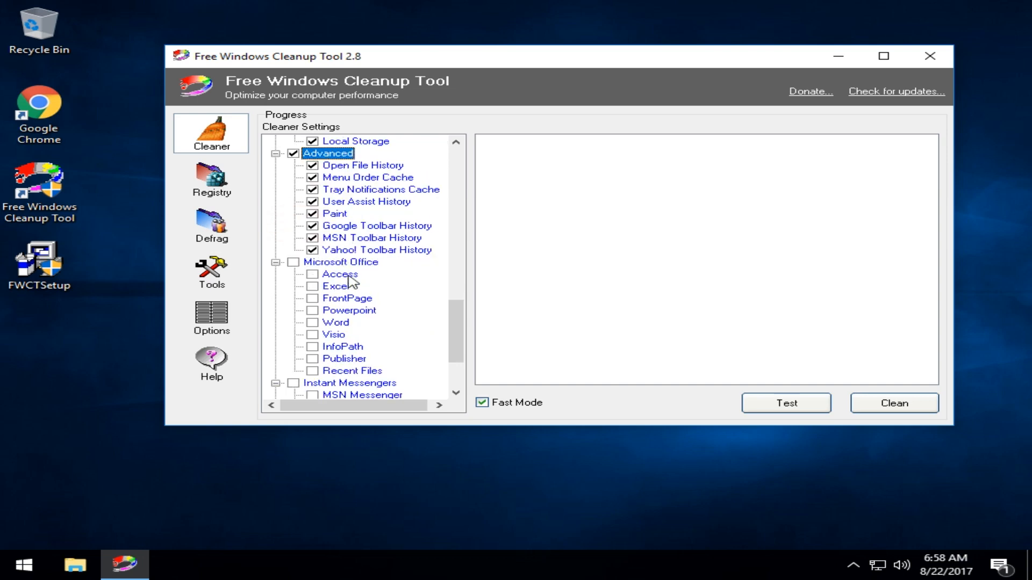
mouse_move(385, 242)
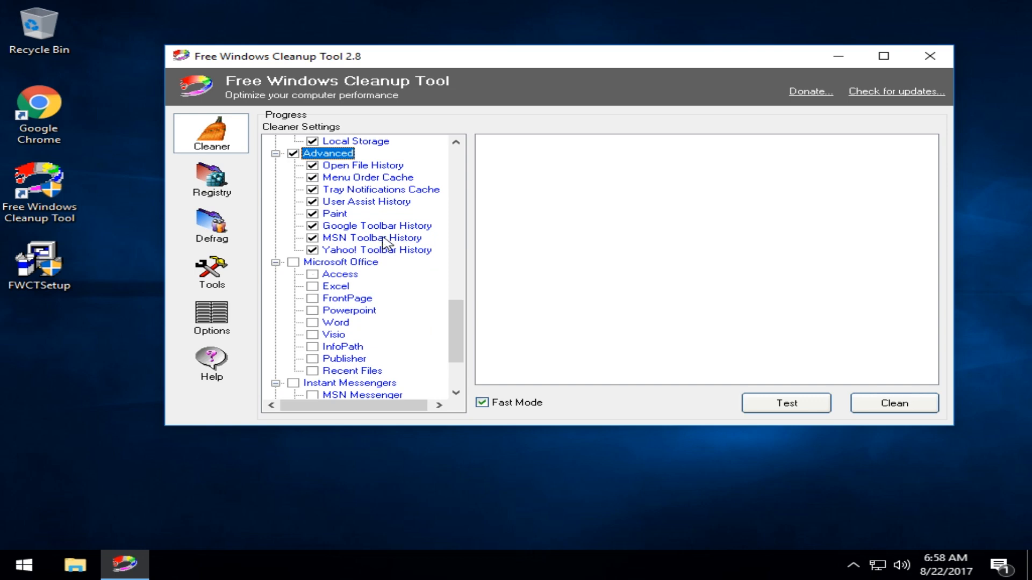
- Mark Applications for cleaning and toggle Fast Mode off and back on
scroll(down, 3)
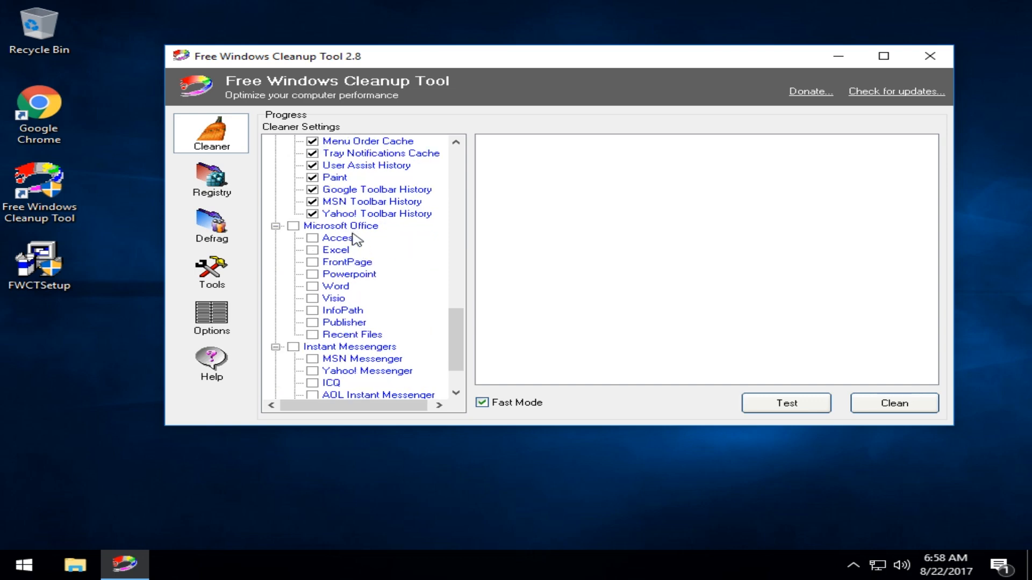
scroll(down, 3)
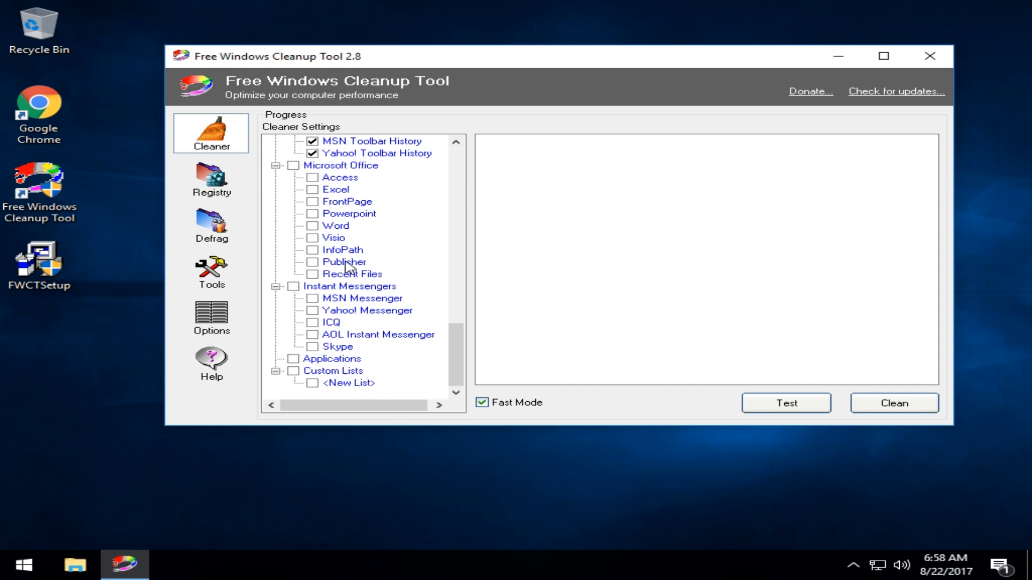
mouse_move(308, 366)
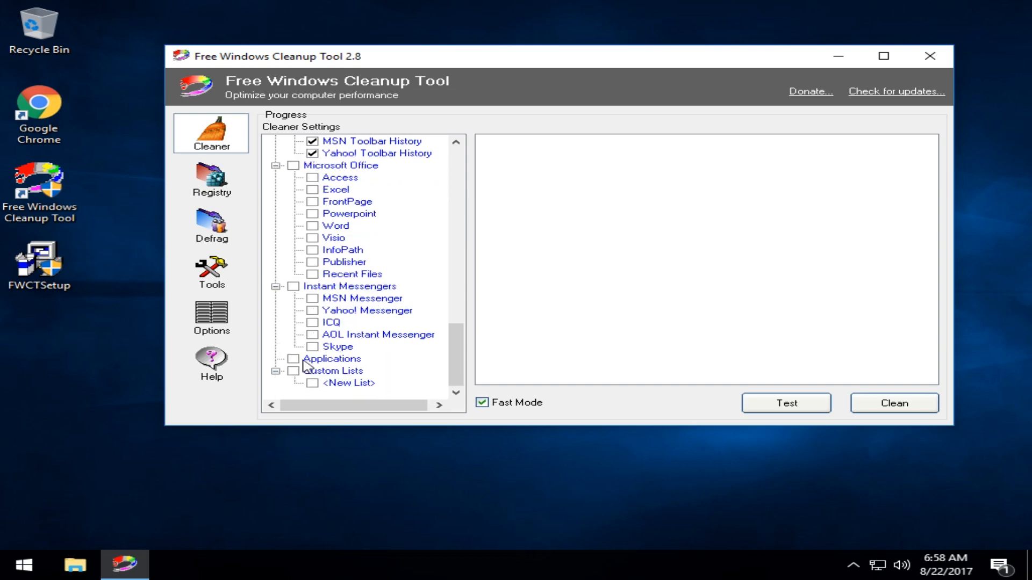
click(312, 358)
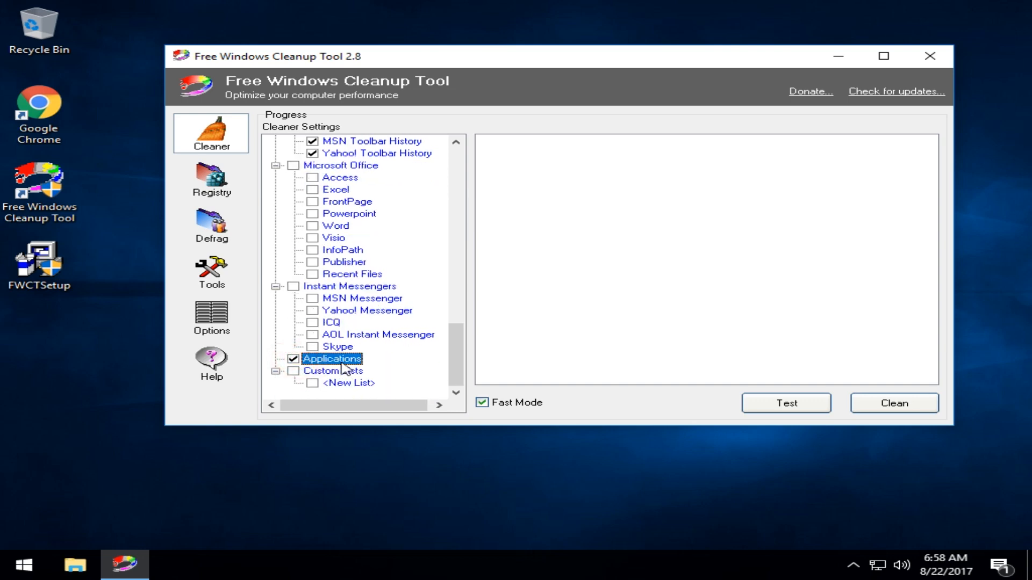
mouse_move(348, 368)
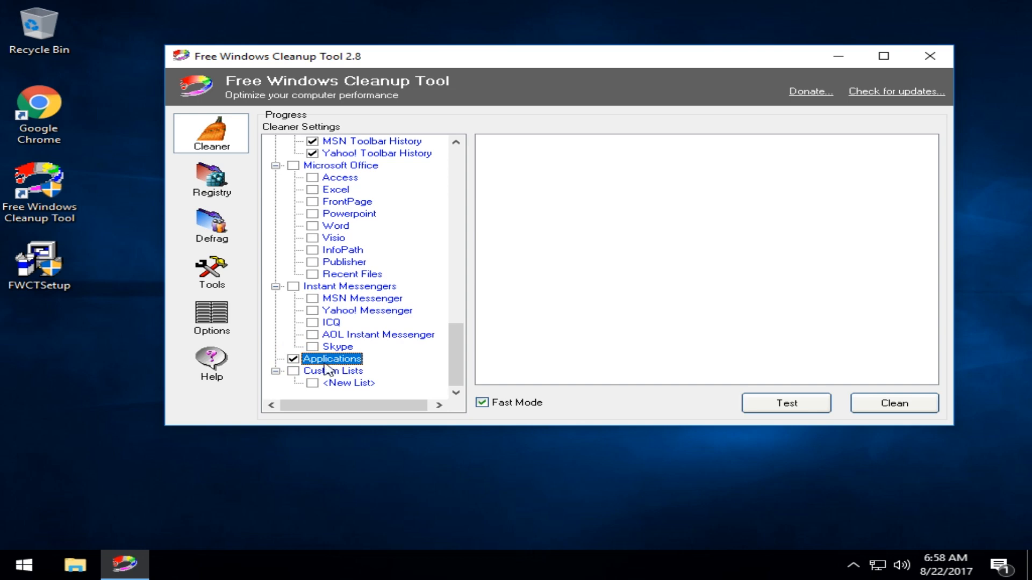
mouse_move(524, 410)
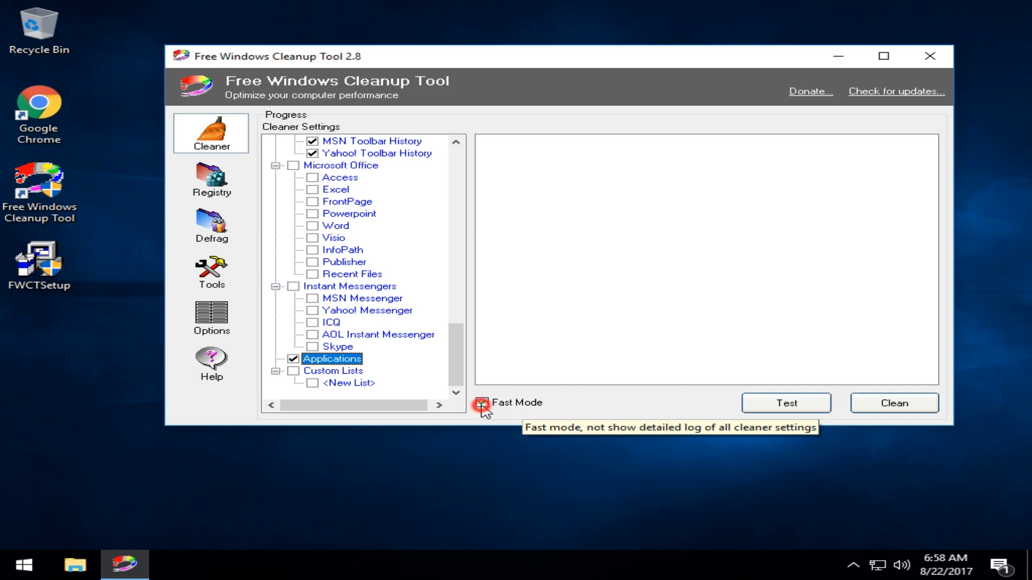
click(481, 402)
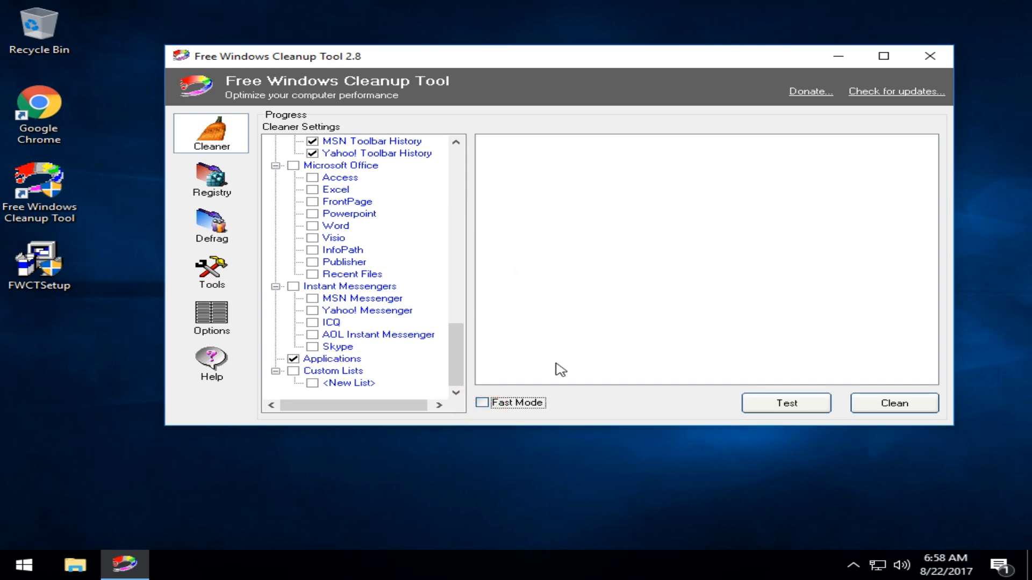
click(481, 402)
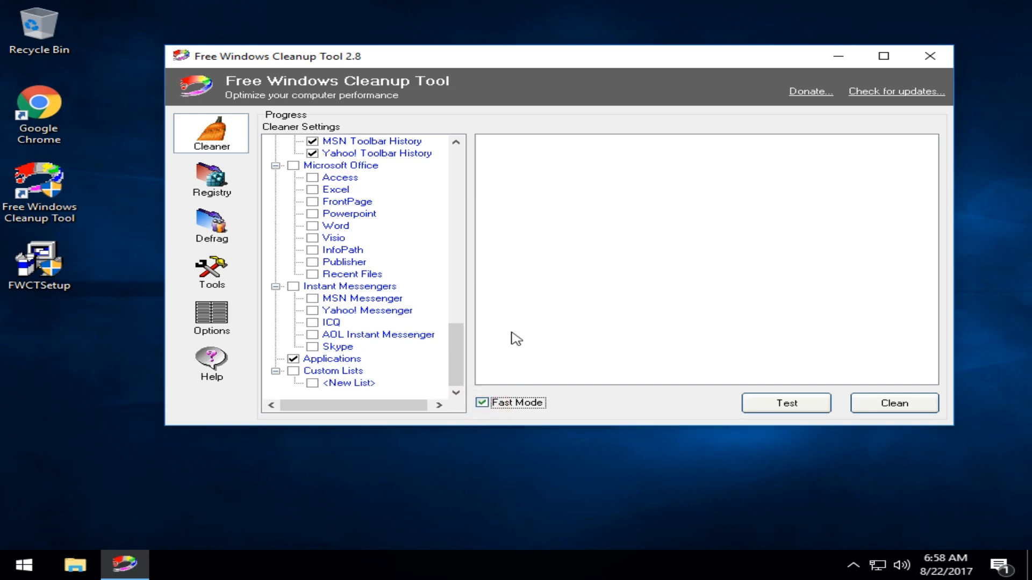
mouse_move(539, 263)
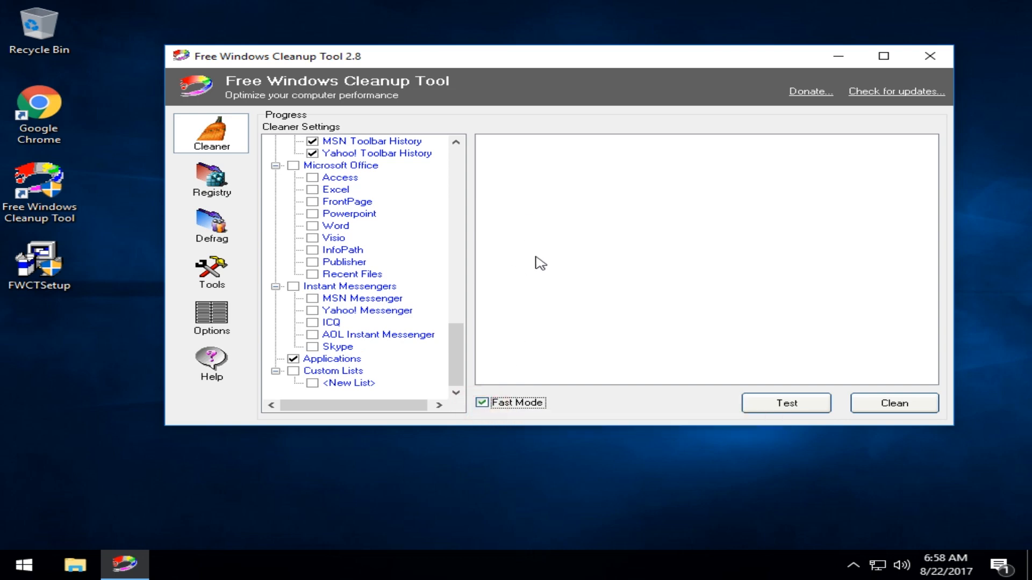
- Test and clean the checked items (0 KB removed), then toggle Fast Mode off and on
click(785, 403)
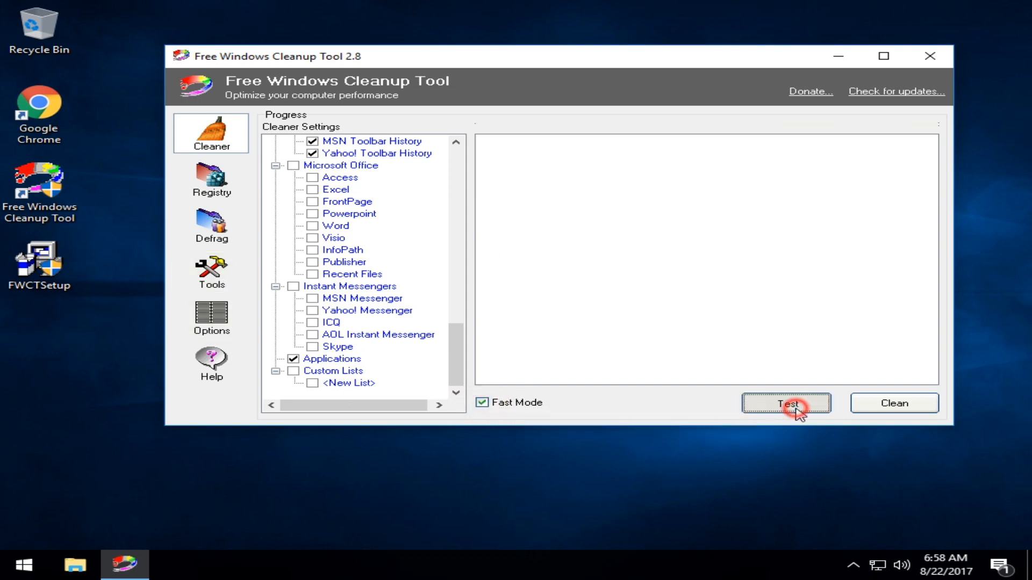
click(786, 403)
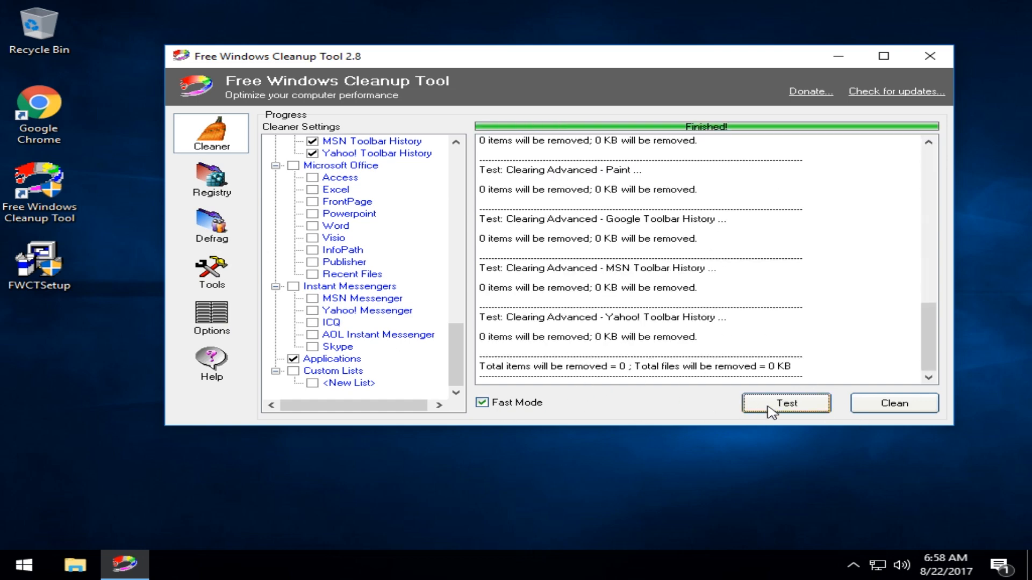
click(893, 402)
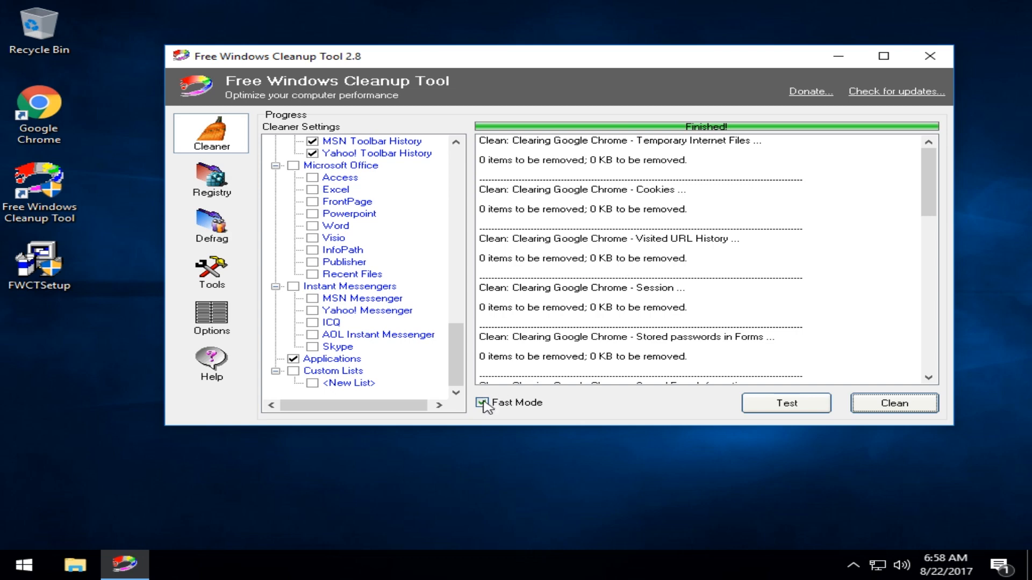
click(481, 402)
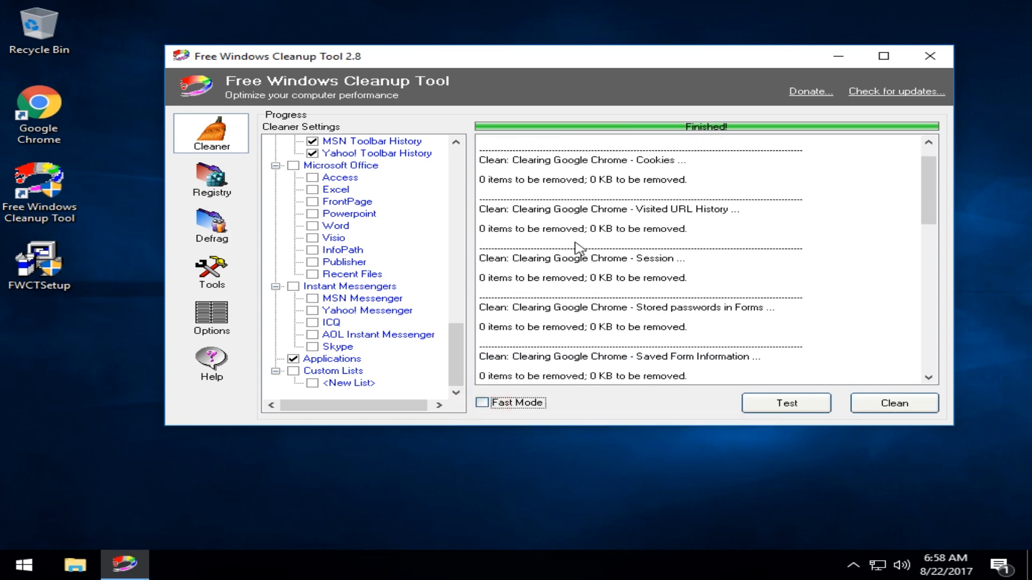
mouse_move(649, 393)
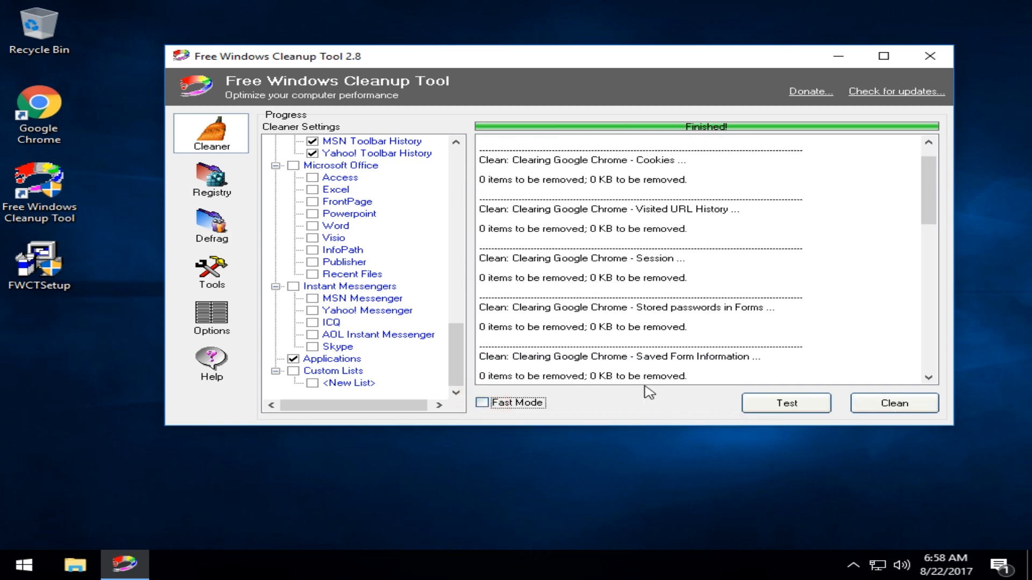
mouse_move(482, 402)
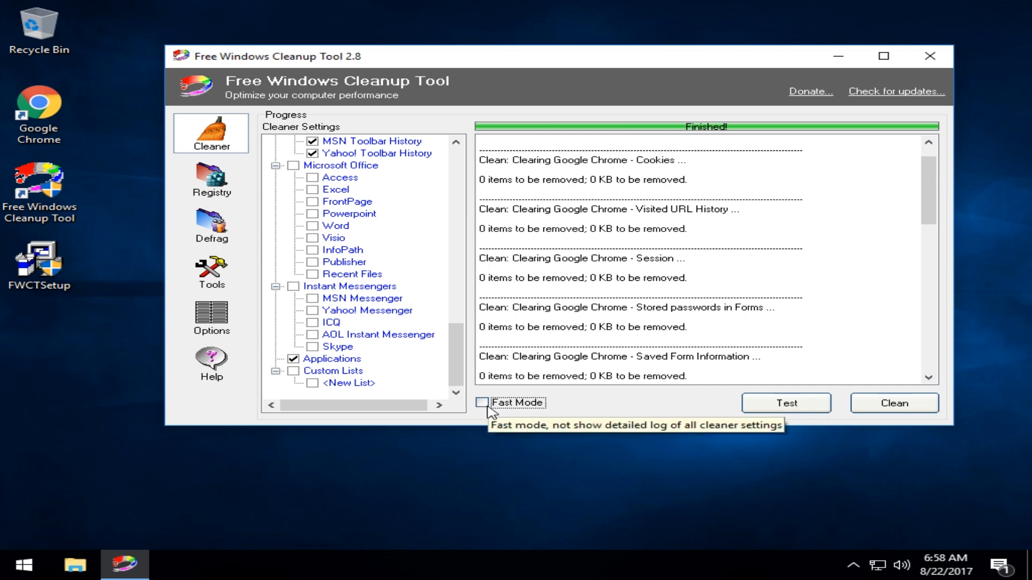
click(483, 402)
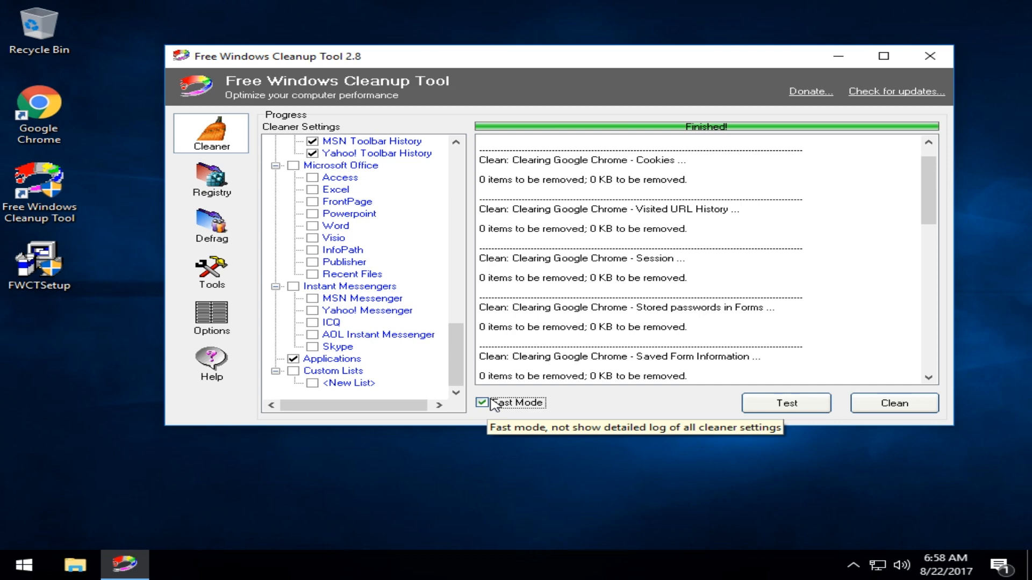
- Open the Registry section listing all ticked scan sections
click(211, 179)
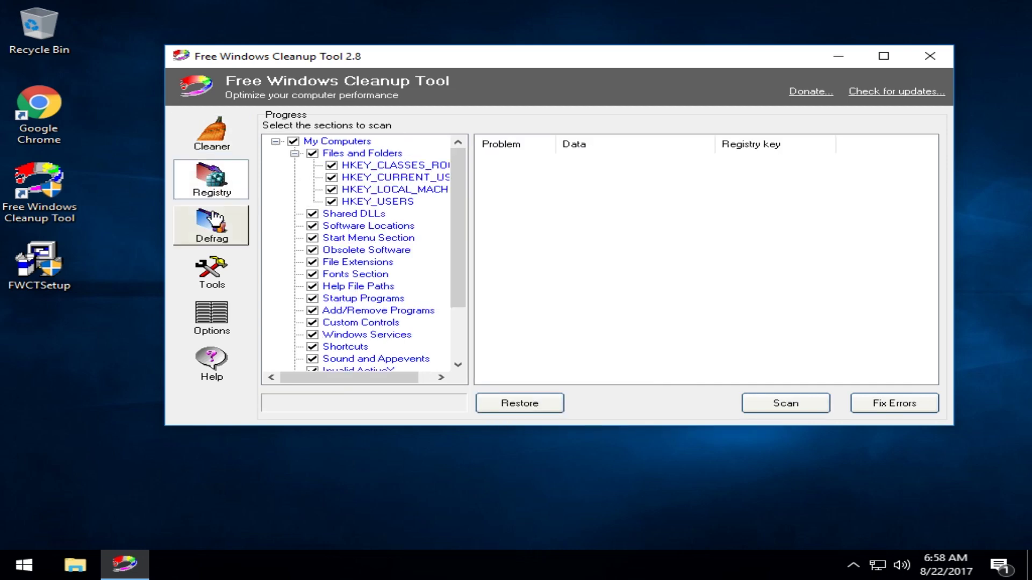
mouse_move(653, 267)
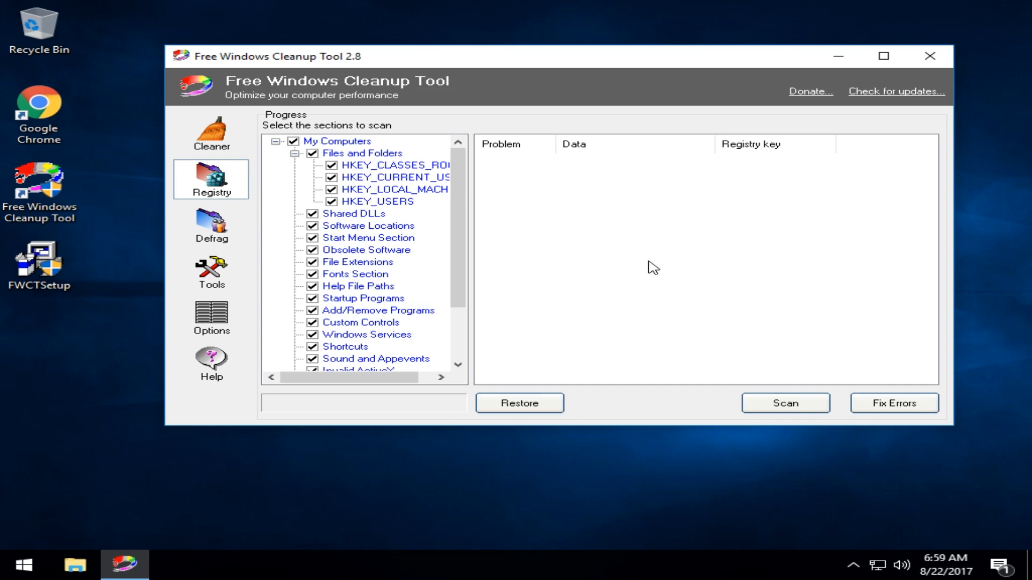
mouse_move(212, 227)
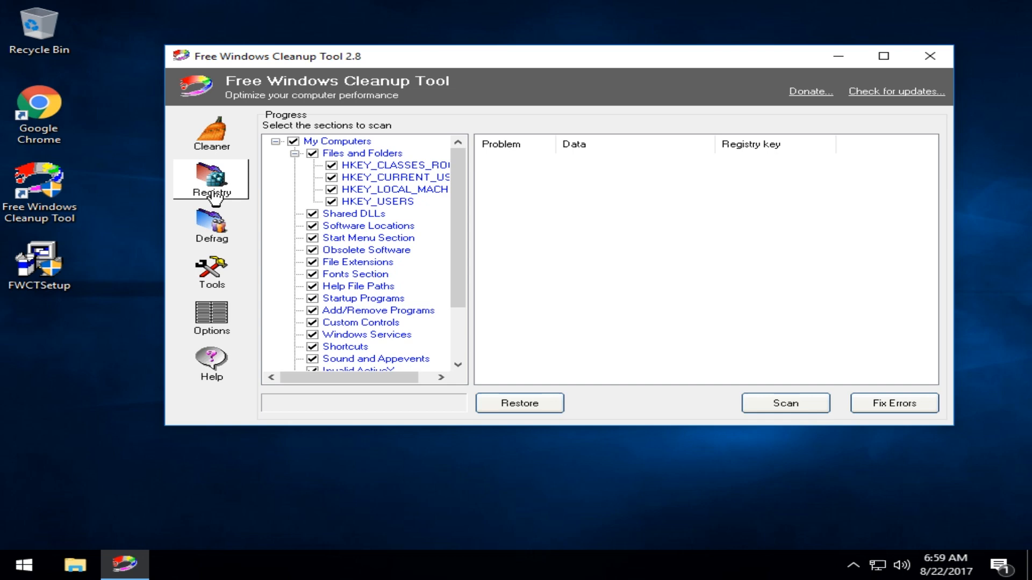
mouse_move(211, 226)
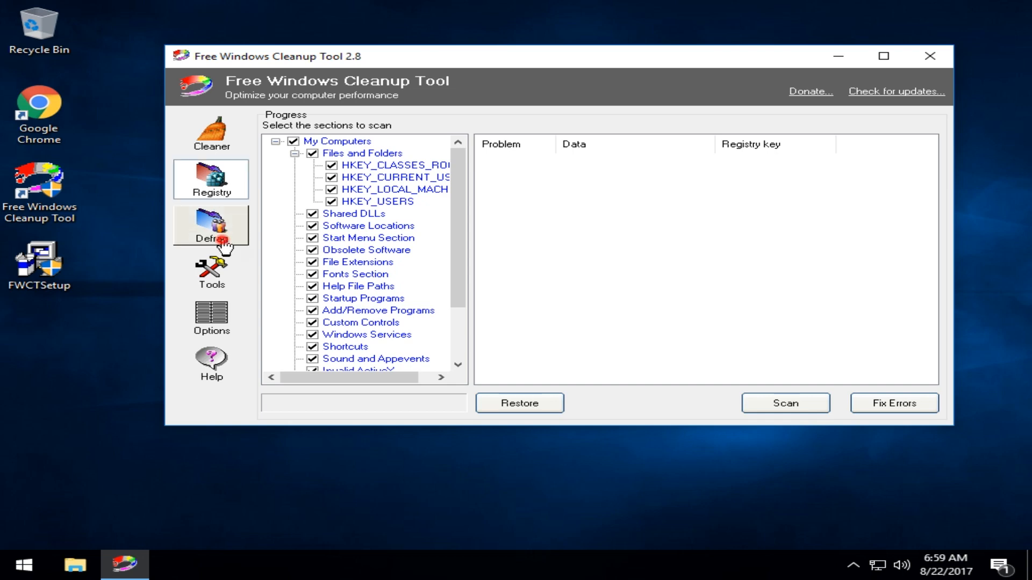
- Run Analyze Registry on the Defrag page, showing 0.7% fragmentation and 580 KB reduction
click(212, 227)
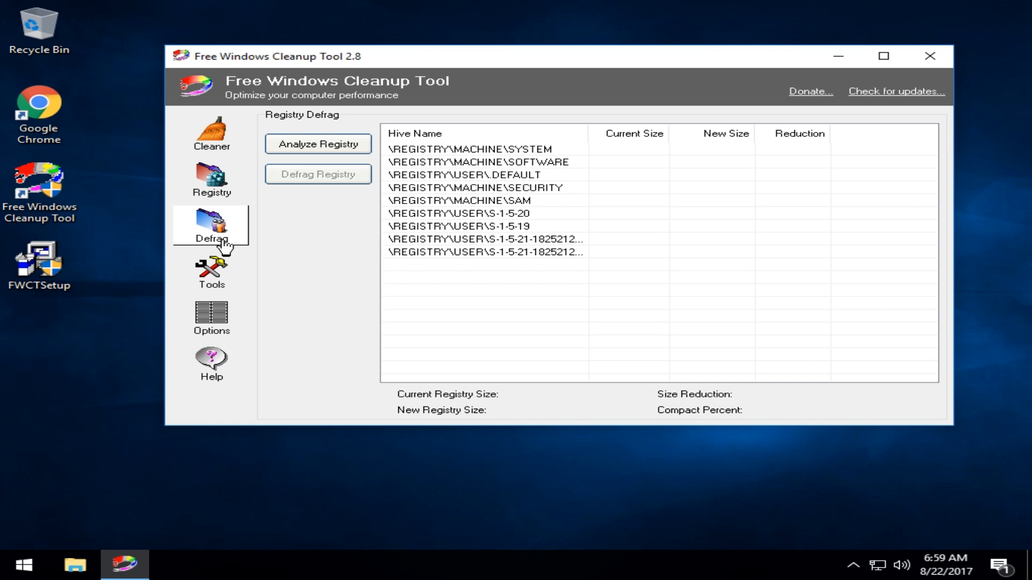
mouse_move(448, 252)
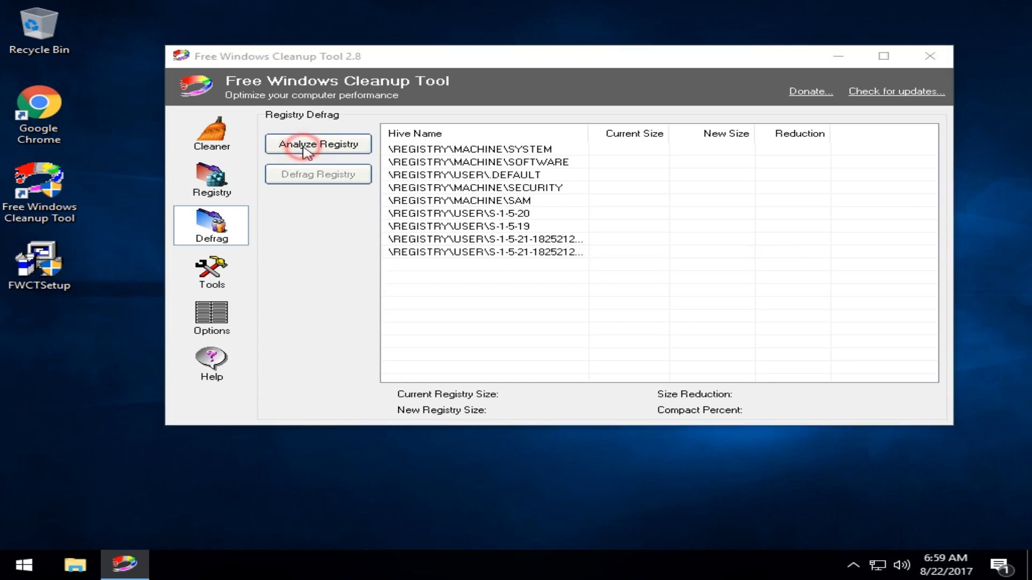
click(317, 144)
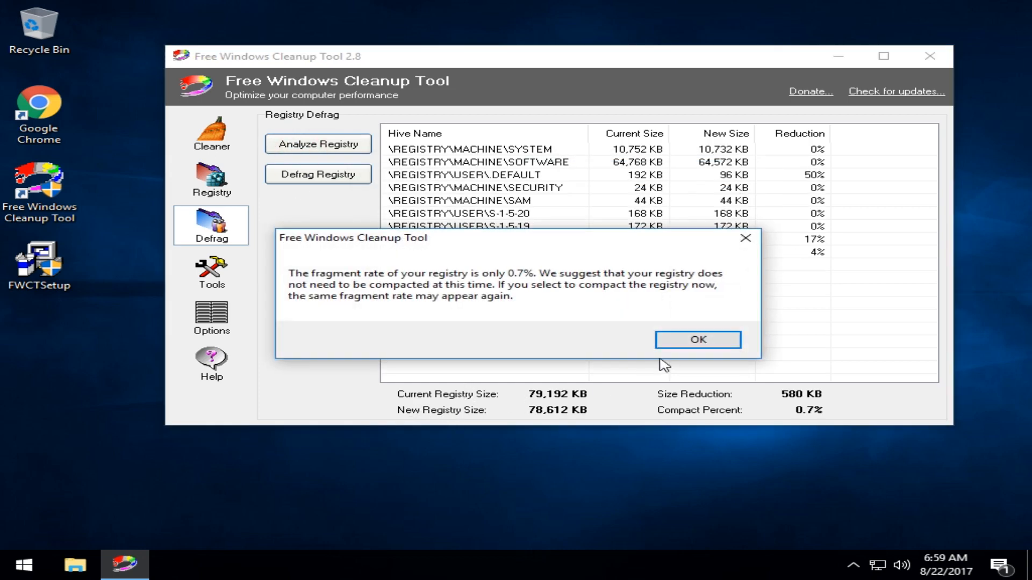
mouse_move(549, 422)
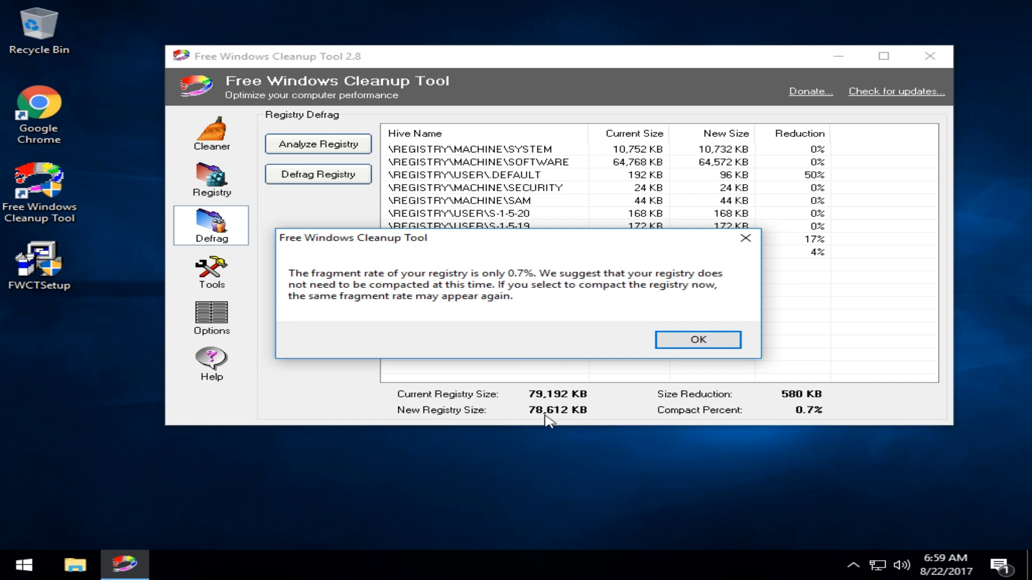
mouse_move(544, 419)
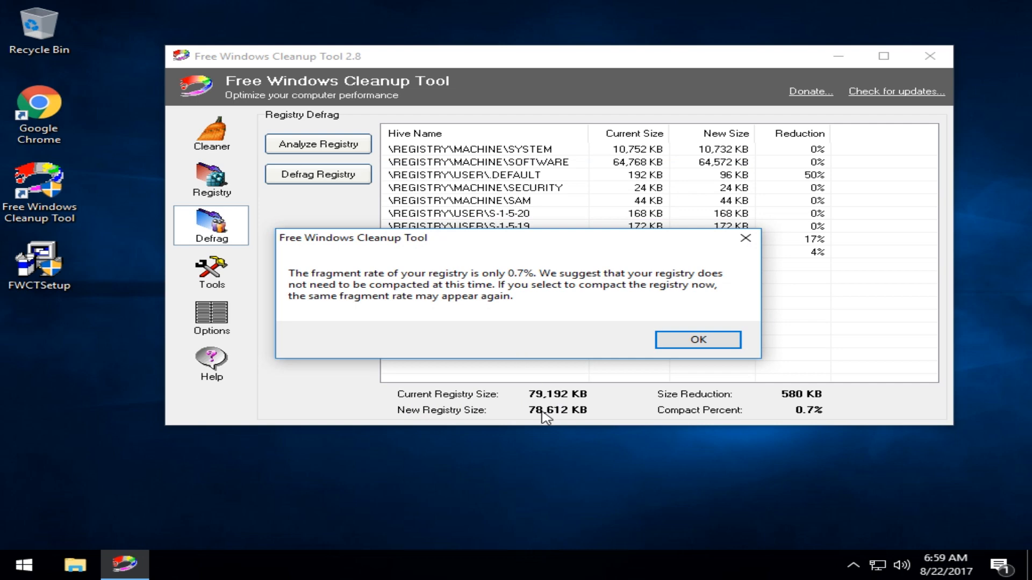
mouse_move(596, 424)
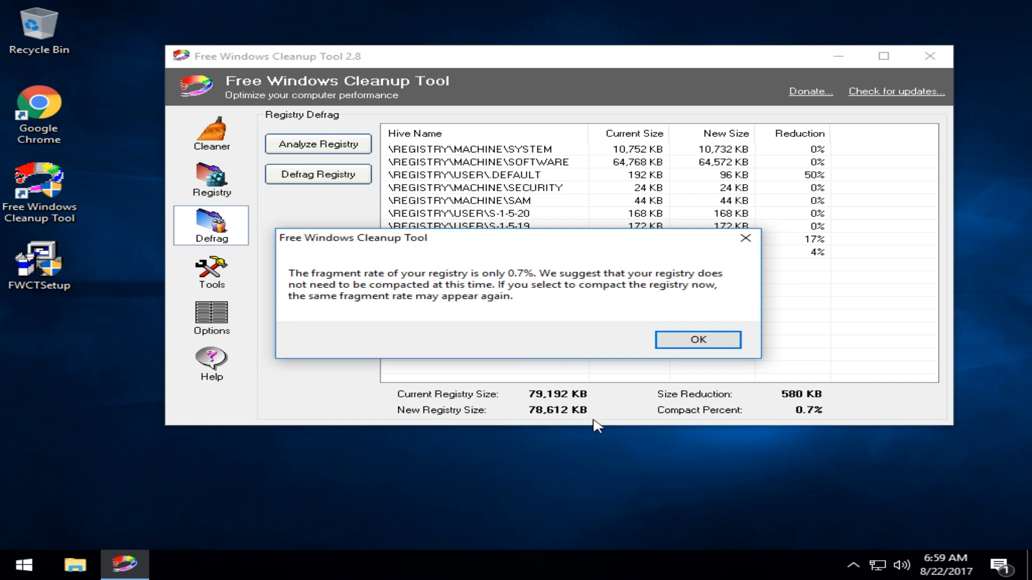
mouse_move(792, 414)
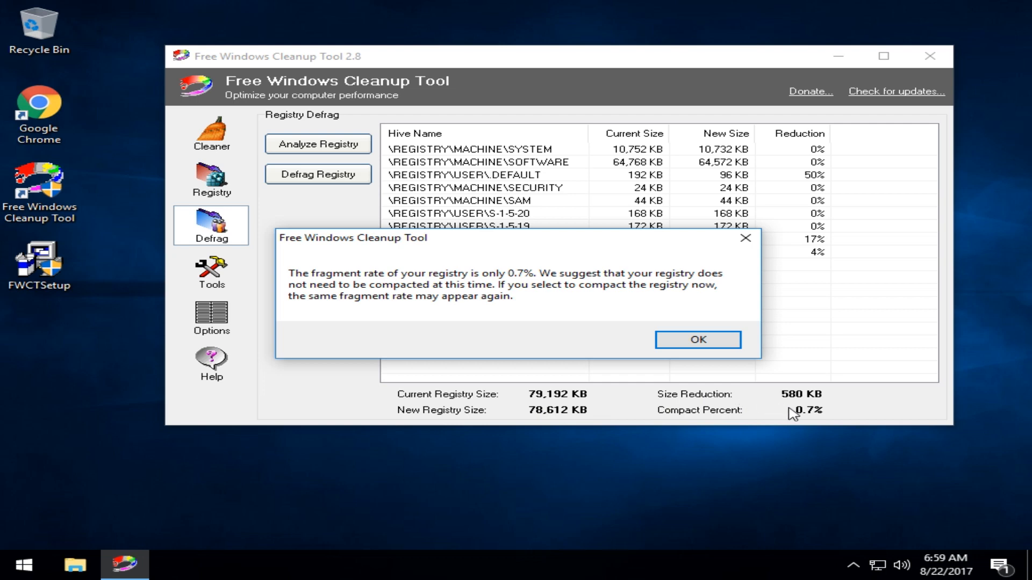
mouse_move(498, 279)
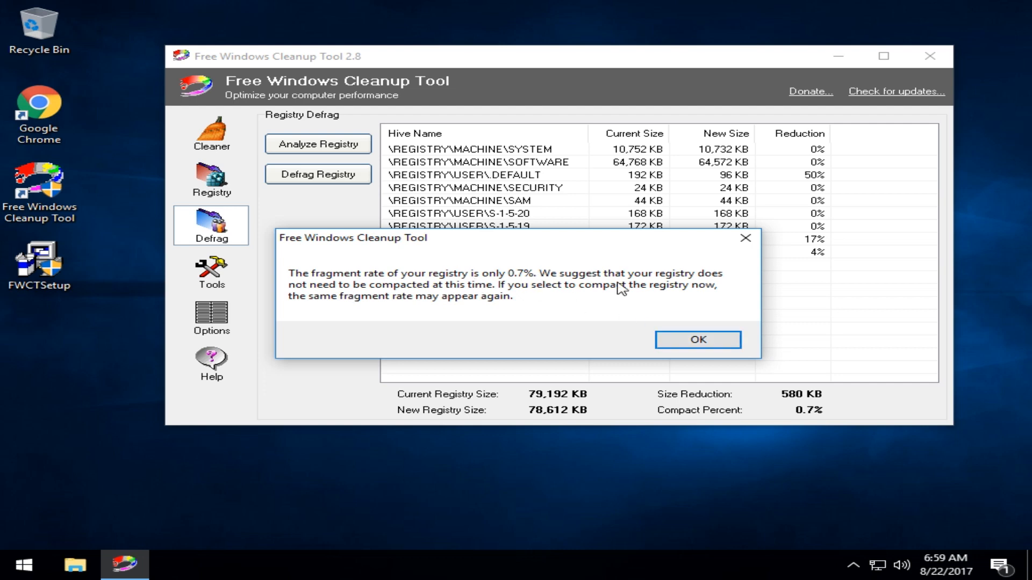
- Dismiss the notice, re-analyze the registry (still 0.7%), and dismiss again
click(697, 339)
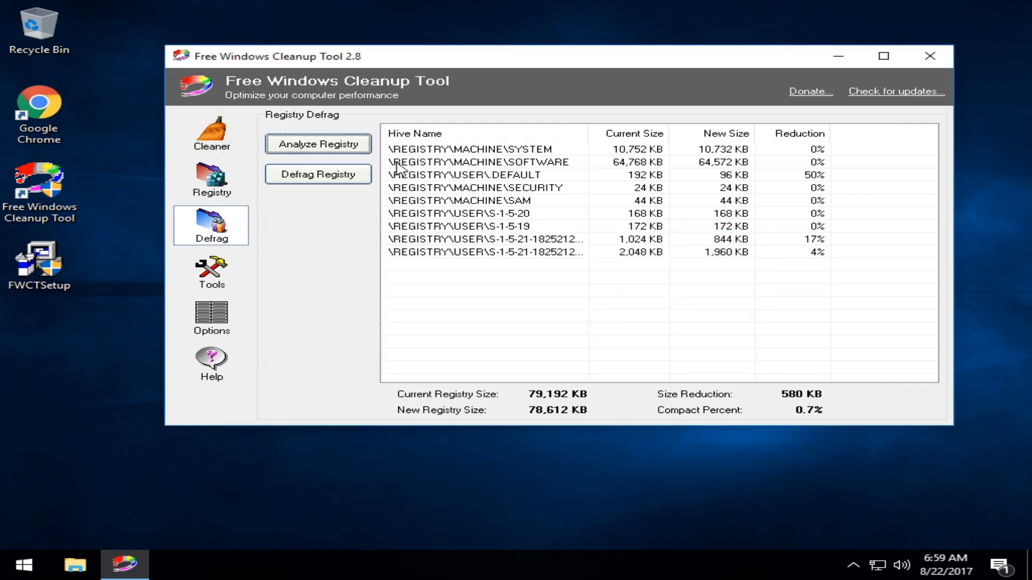
mouse_move(318, 174)
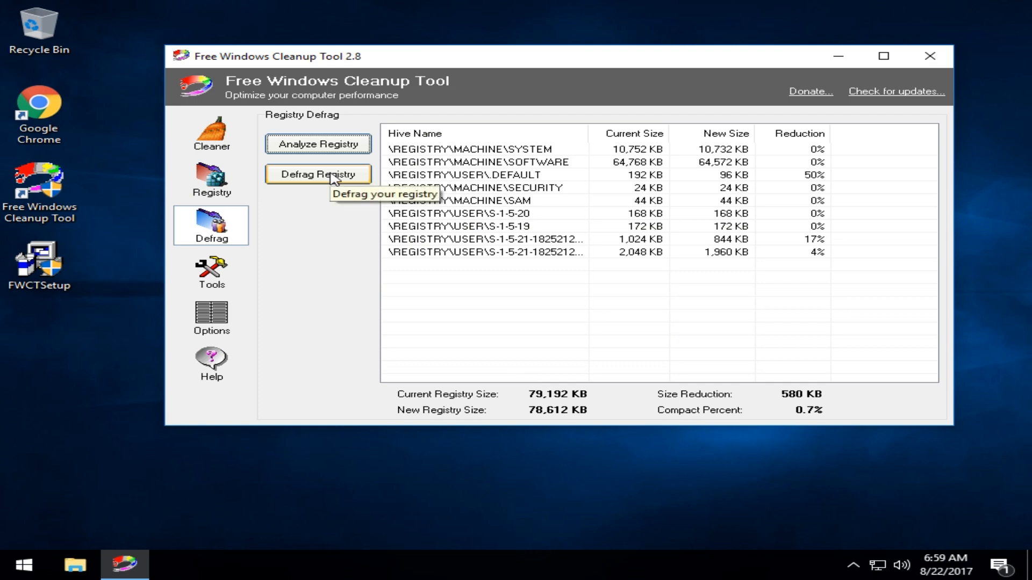
mouse_move(783, 259)
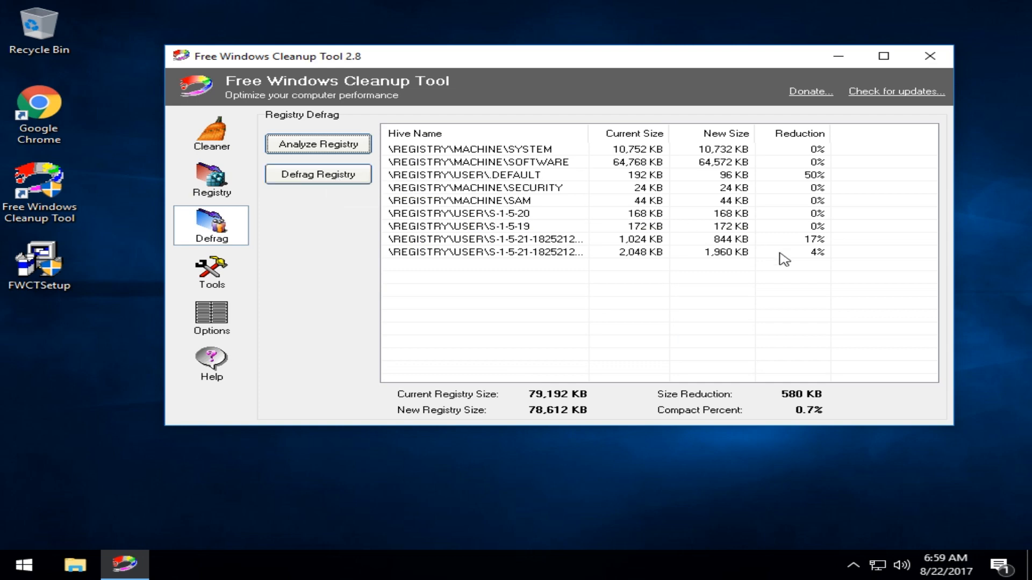
mouse_move(613, 252)
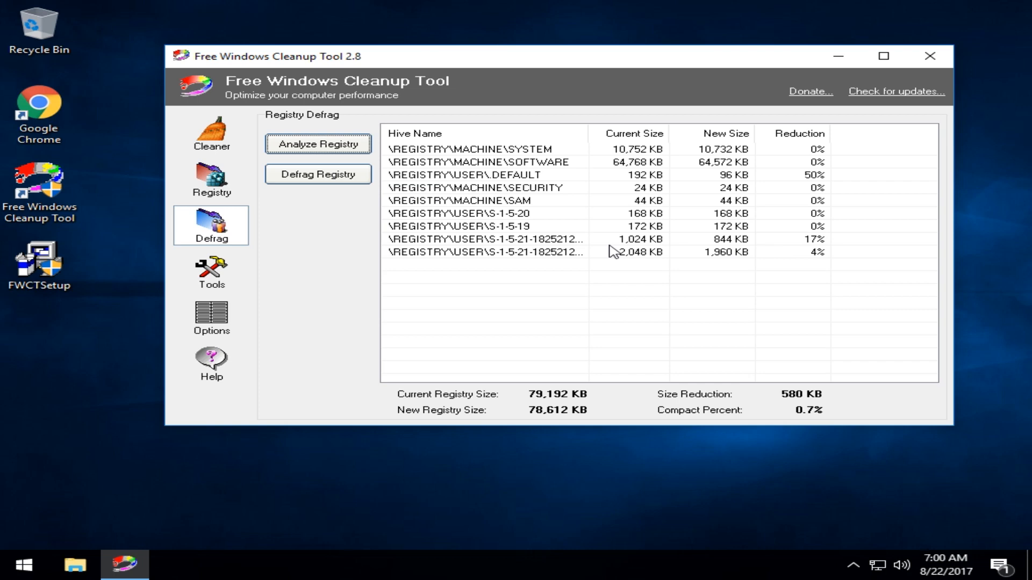
mouse_move(501, 64)
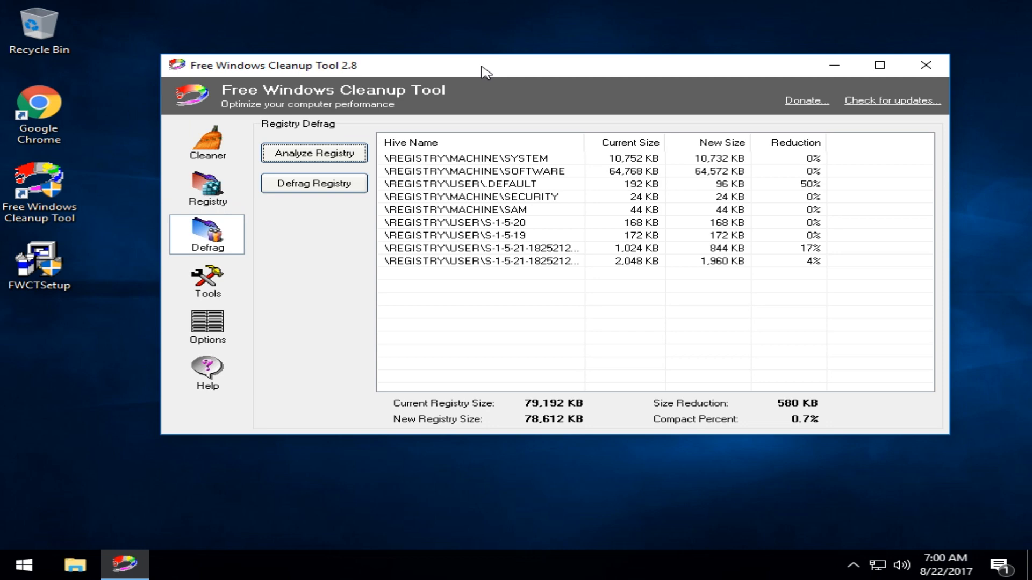
mouse_move(494, 126)
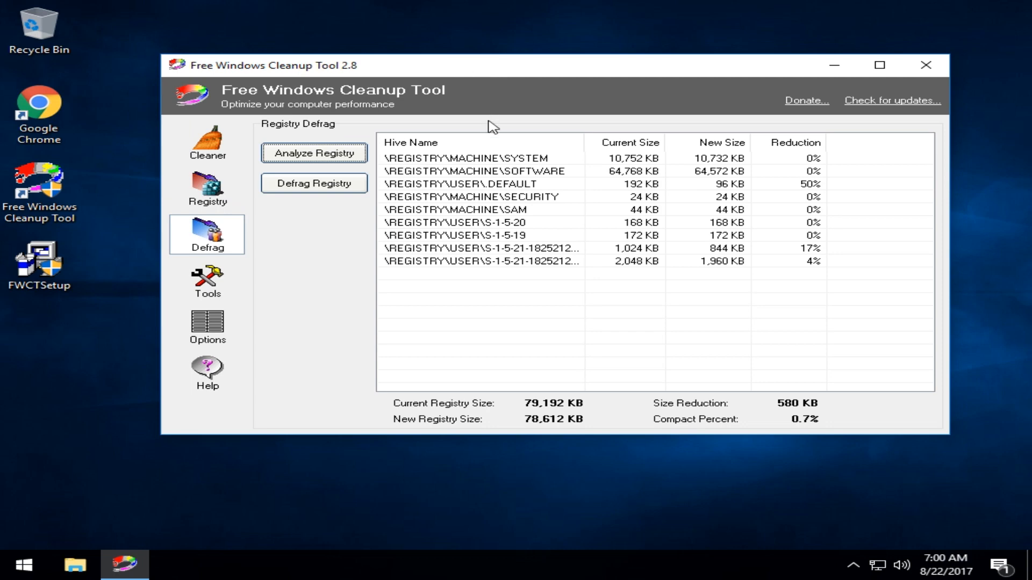
mouse_move(354, 275)
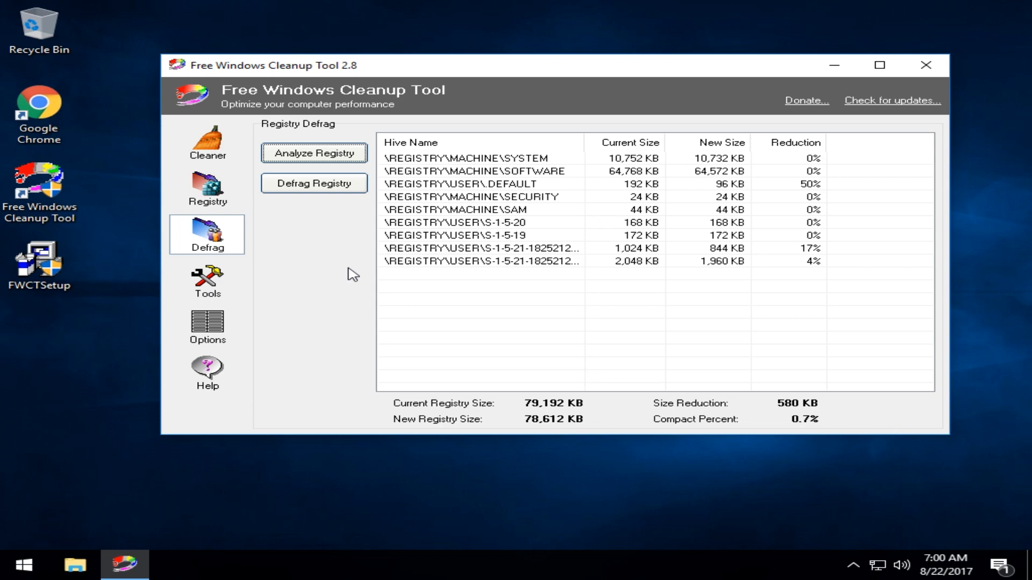
mouse_move(279, 163)
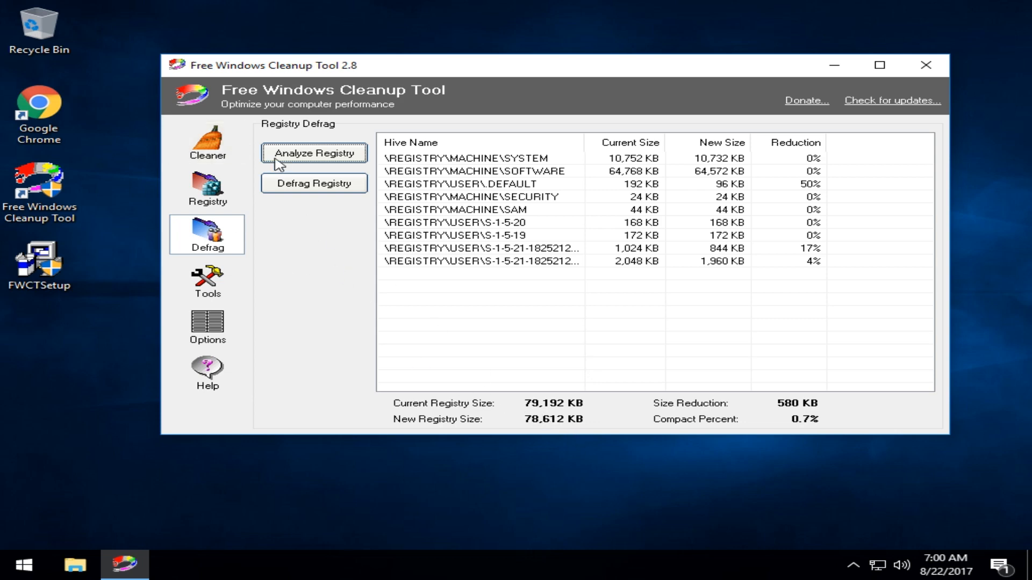
click(314, 183)
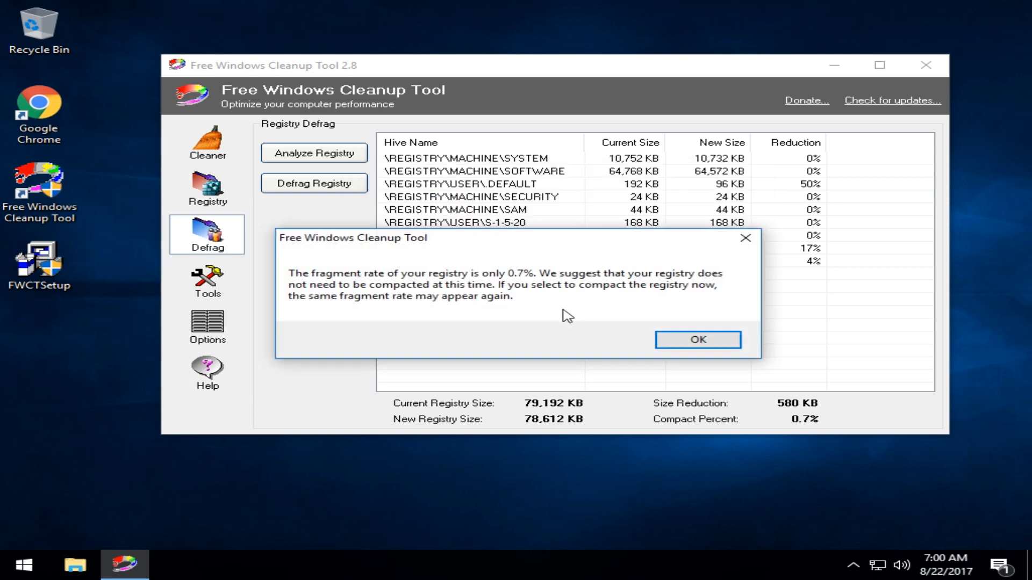
mouse_move(714, 328)
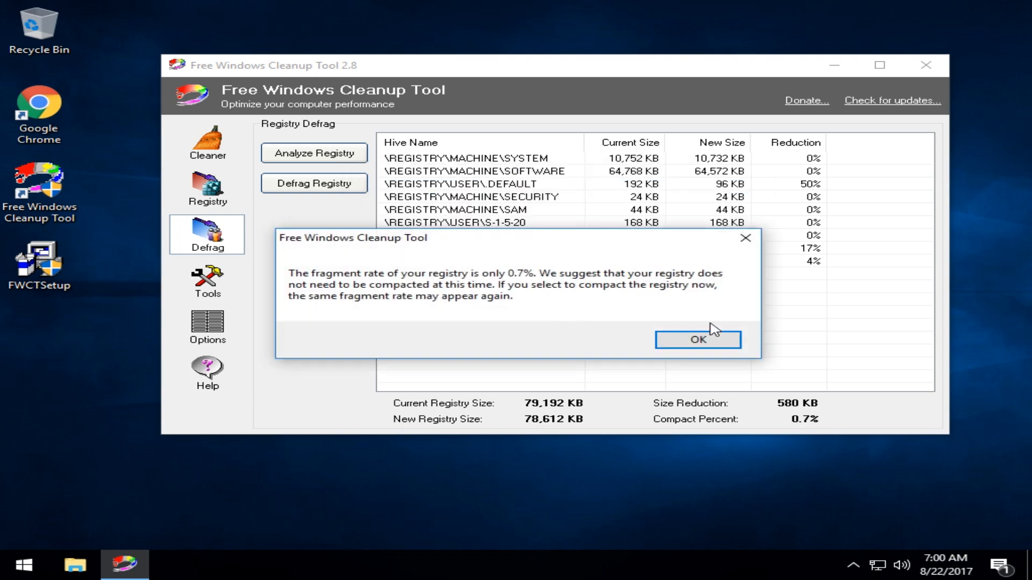
click(697, 339)
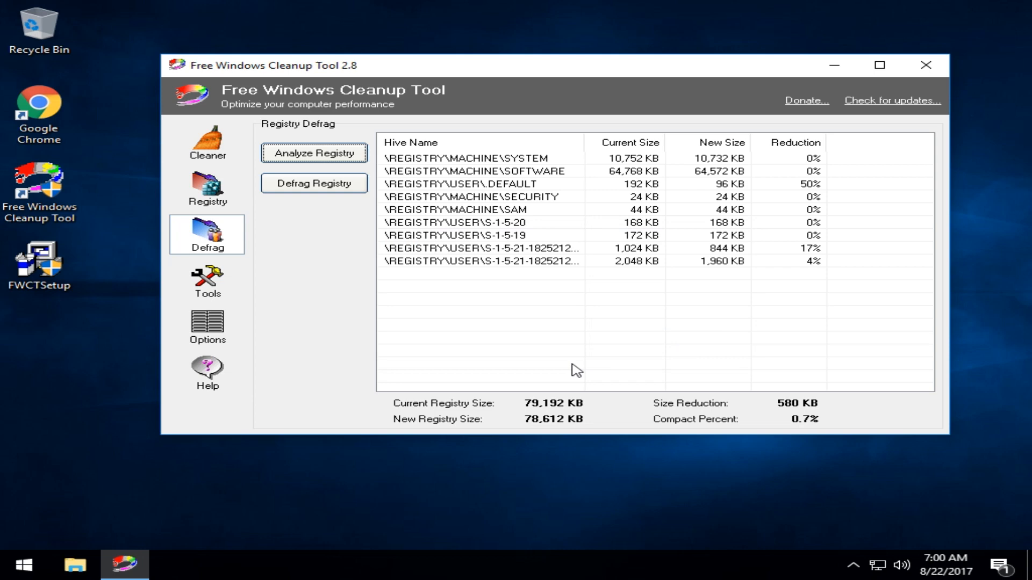
- Close and relaunch the tool, then scroll Cleaner Settings to confirm Chrome and Advanced stay ticked
click(207, 142)
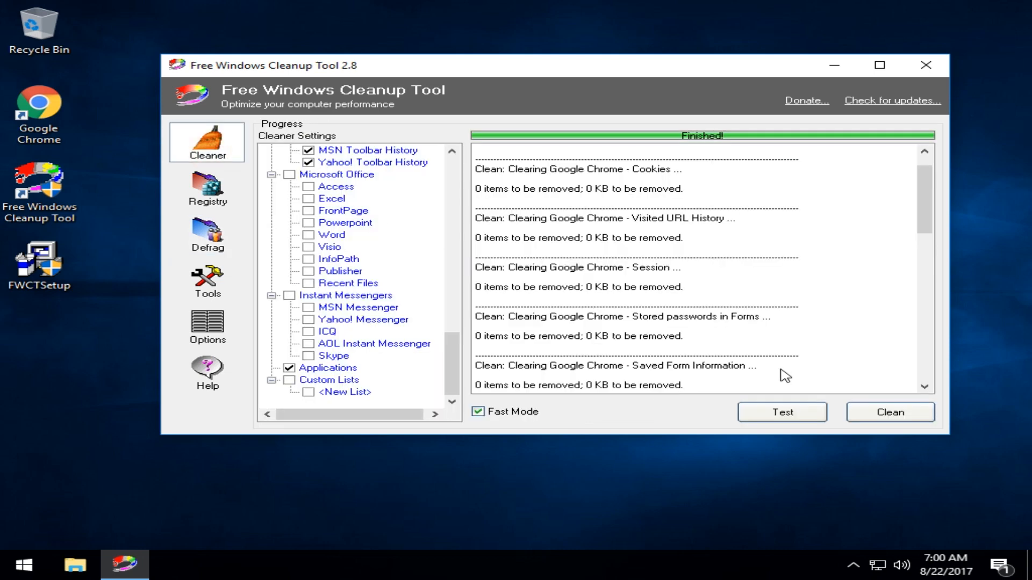
click(207, 188)
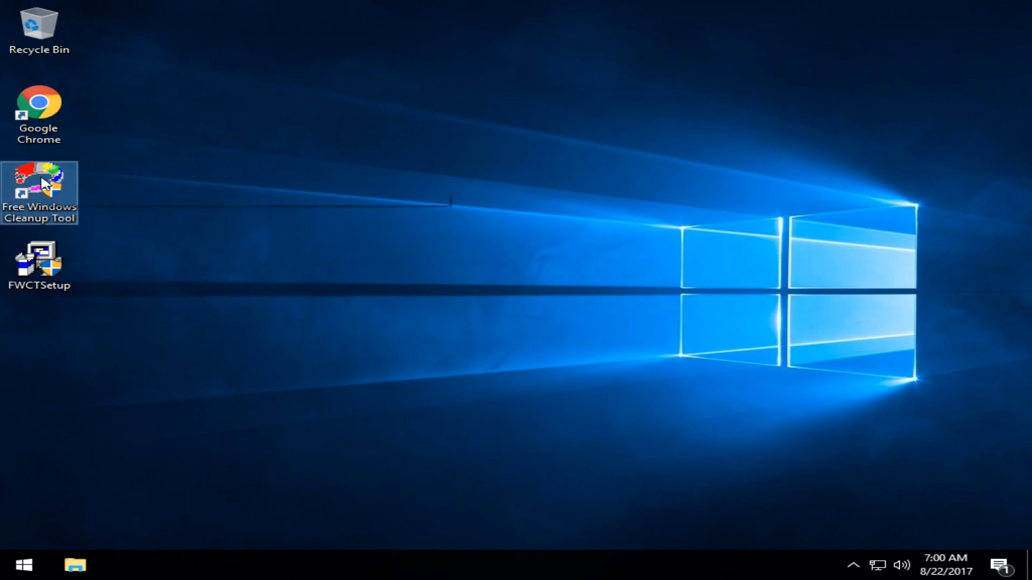
double_click(38, 193)
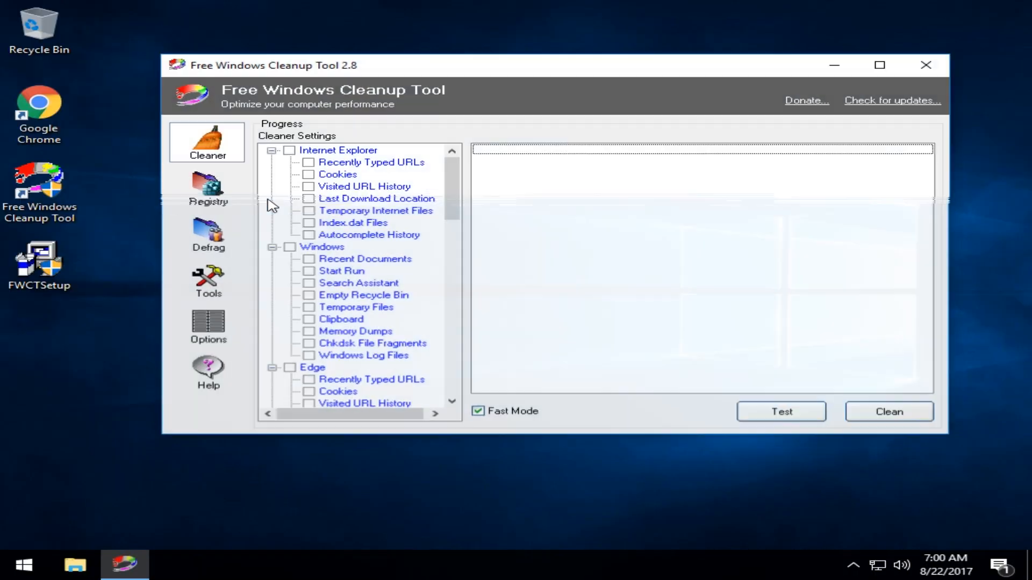
scroll(down, 3)
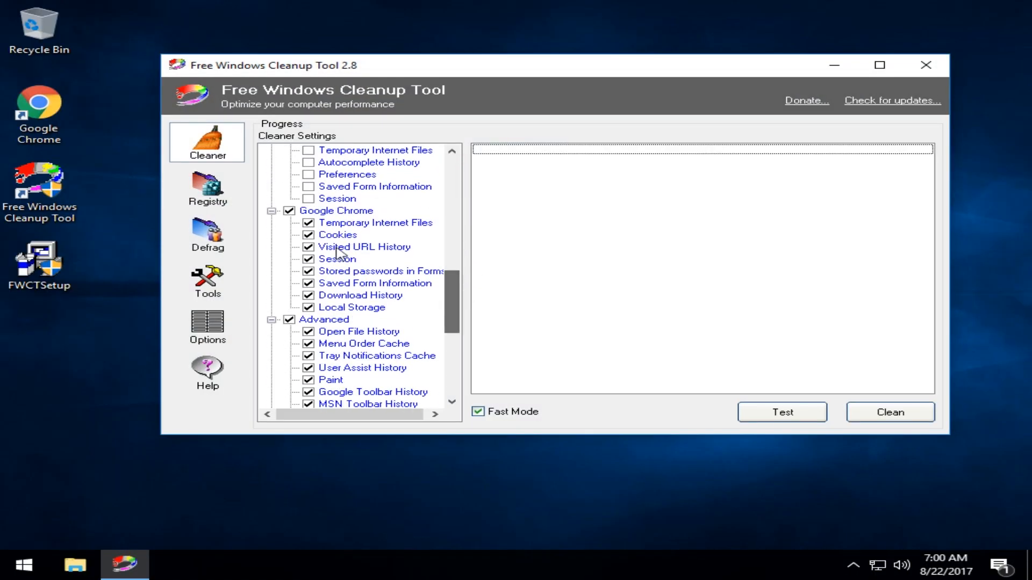
scroll(down, 3)
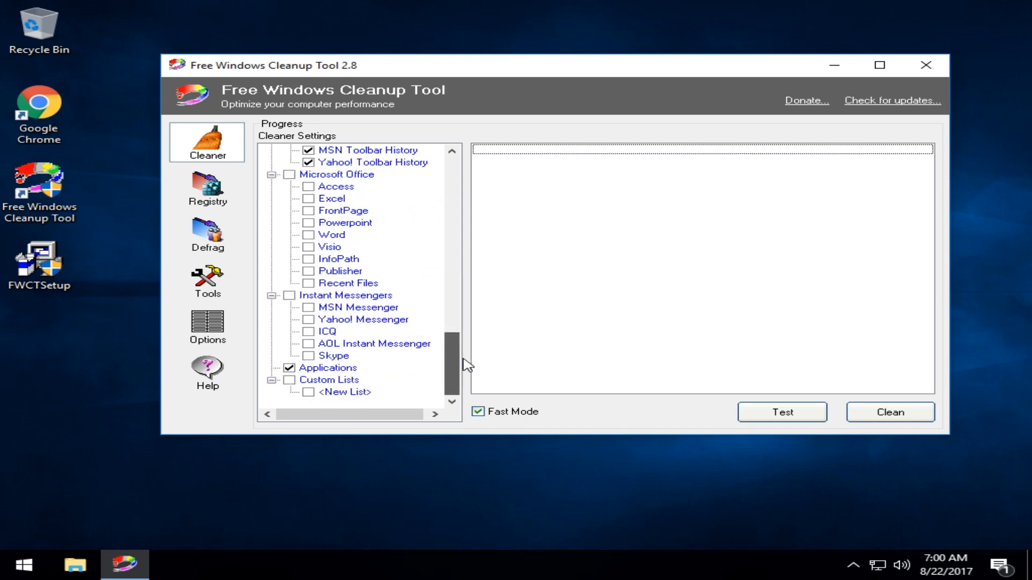
scroll(up, 3)
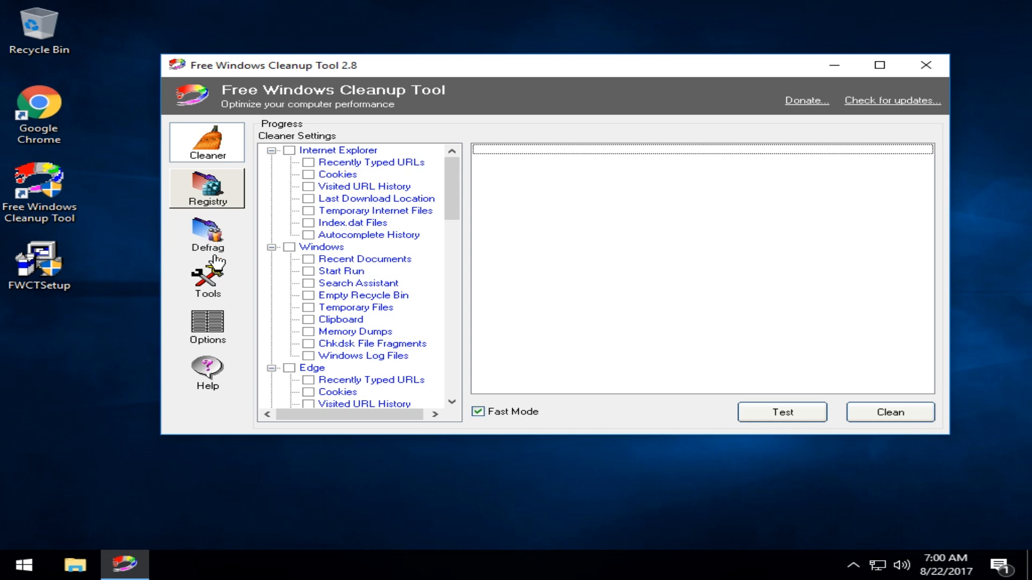
mouse_move(207, 234)
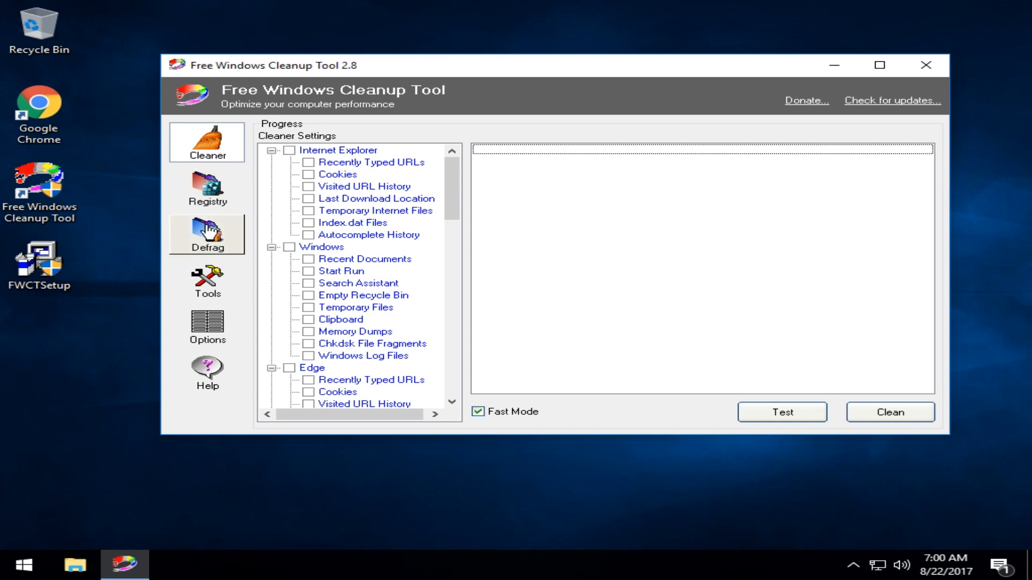
click(207, 279)
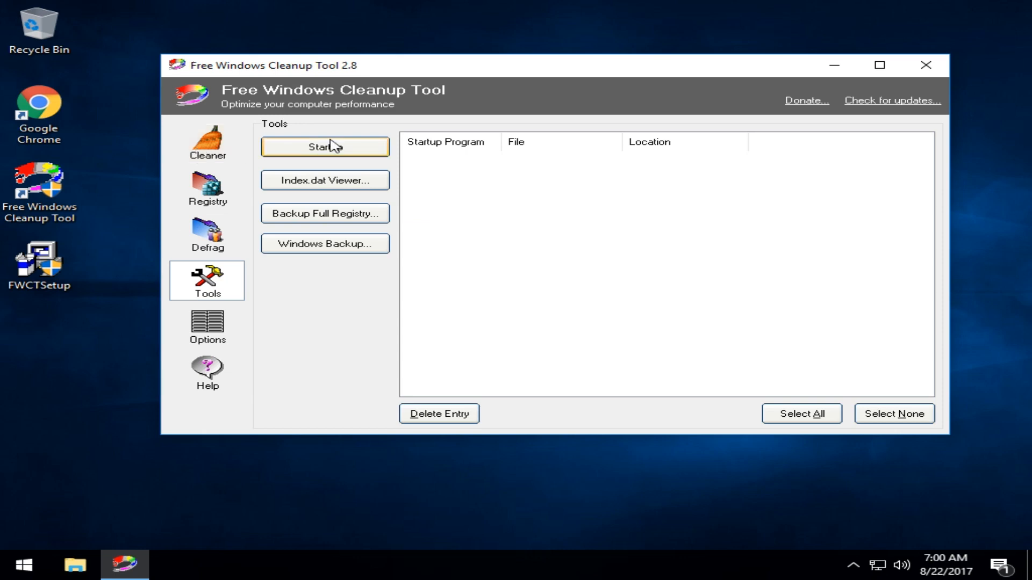
click(206, 142)
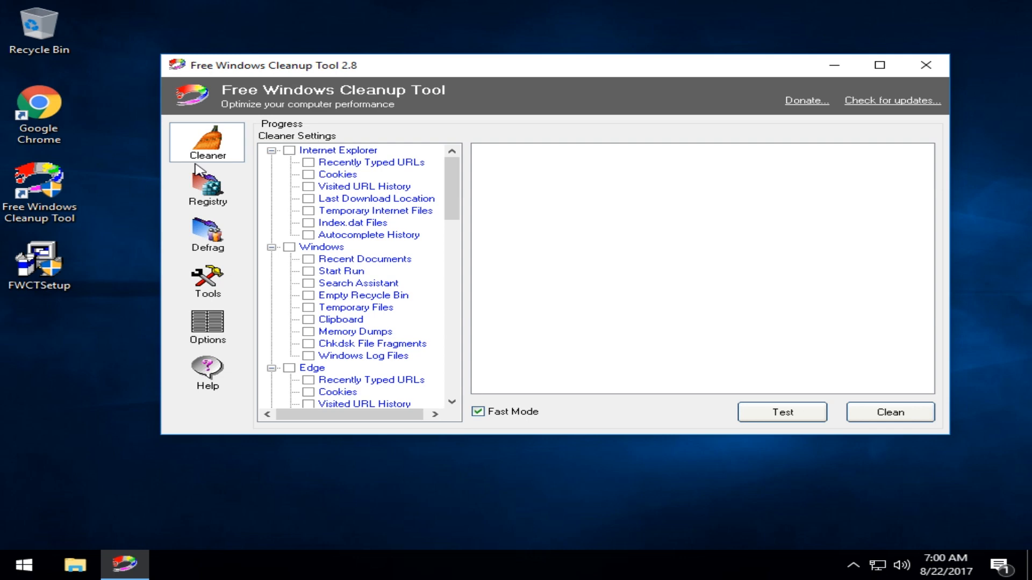
mouse_move(206, 185)
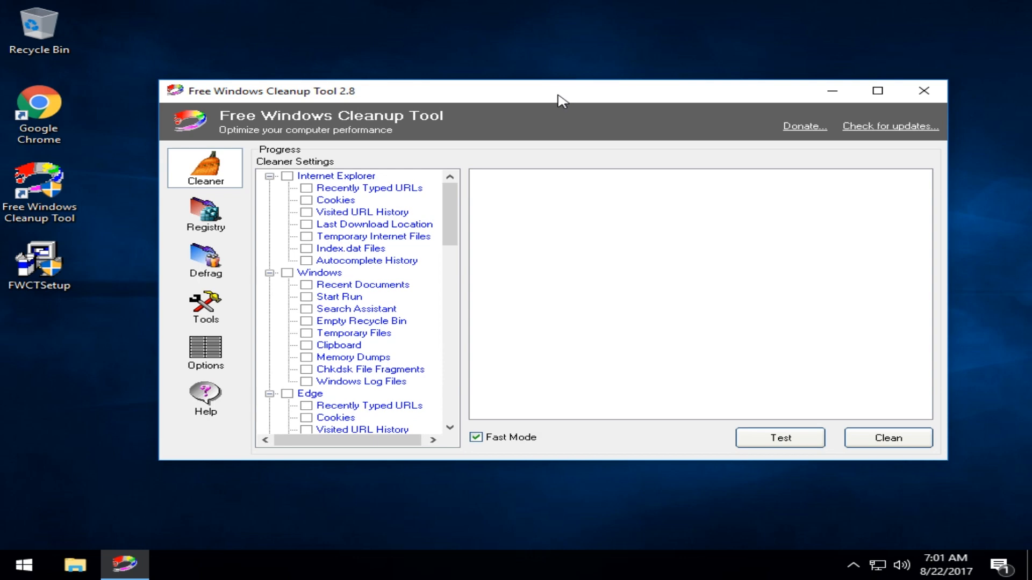
mouse_move(506, 99)
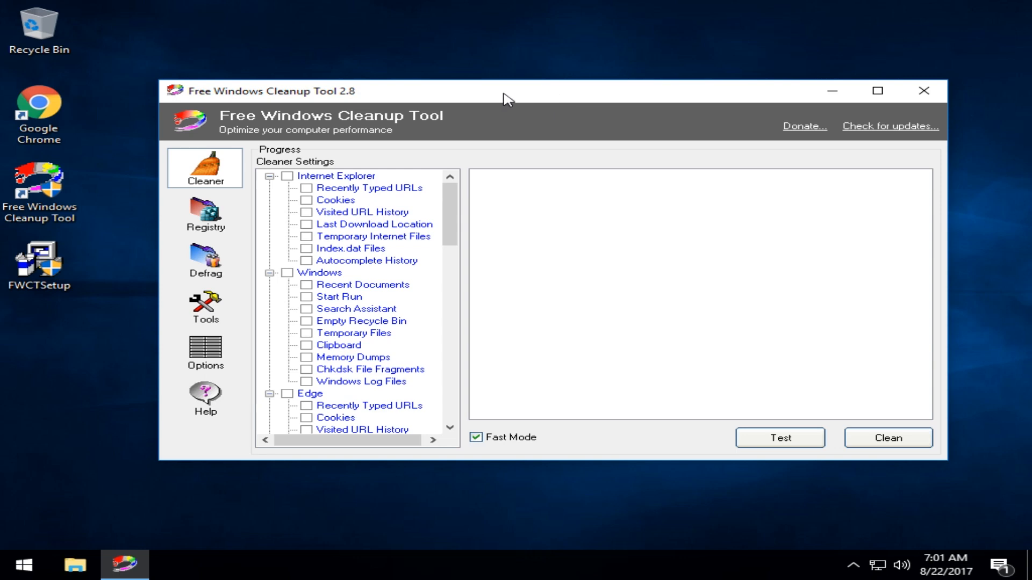
mouse_move(481, 56)
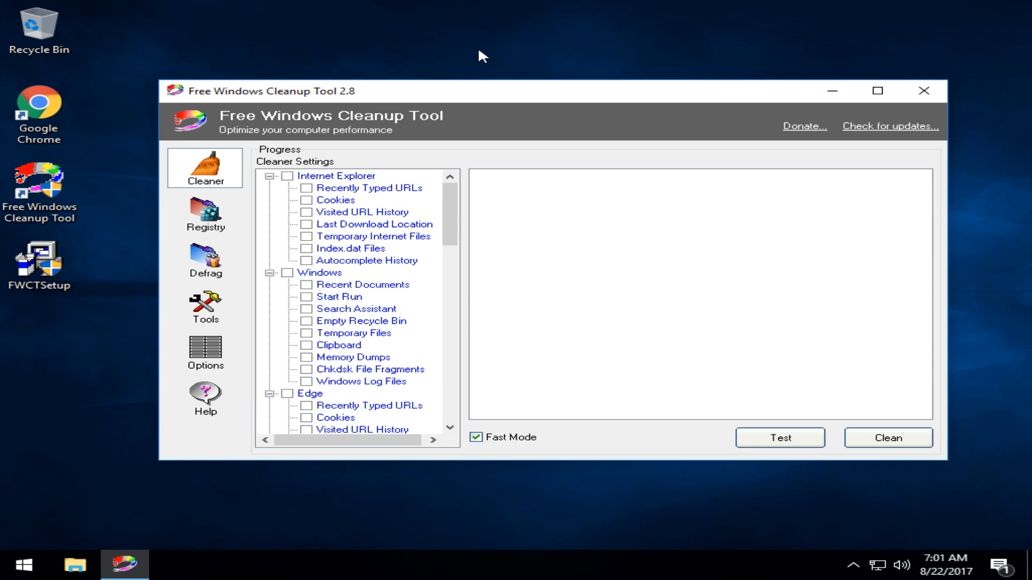